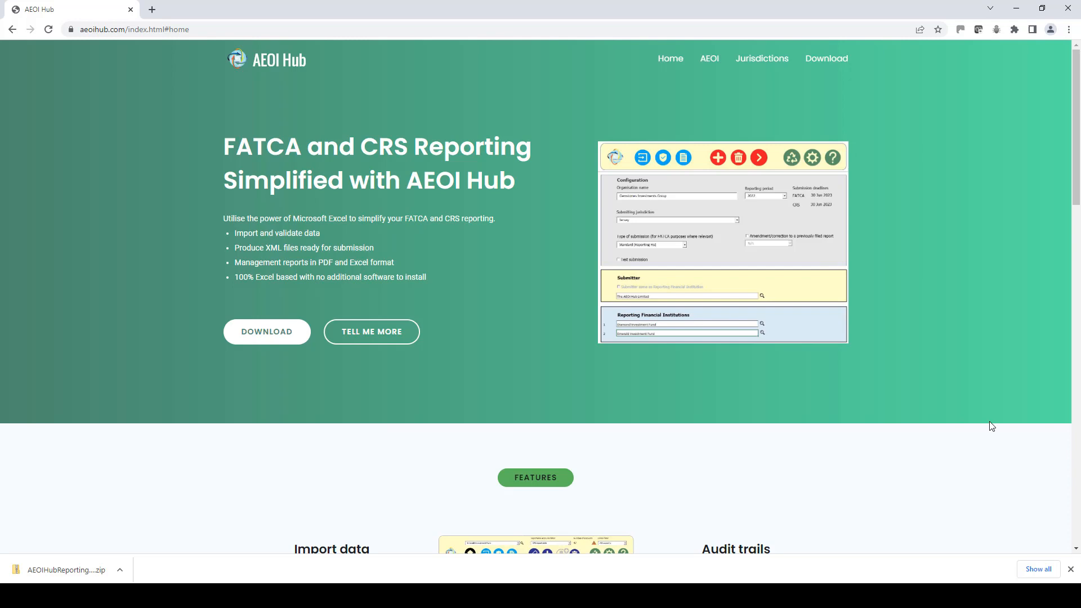
mouse_move(928, 120)
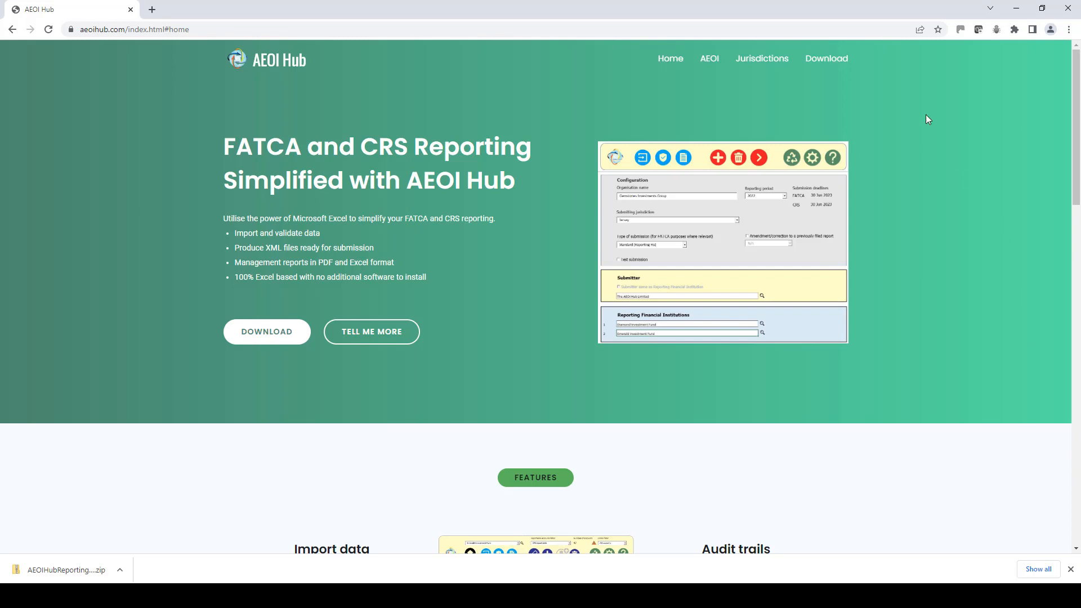
Step: View the Download page's Template Version 2023.002.02 and CRS Matrix Version 2023.002 sections
left_click(826, 58)
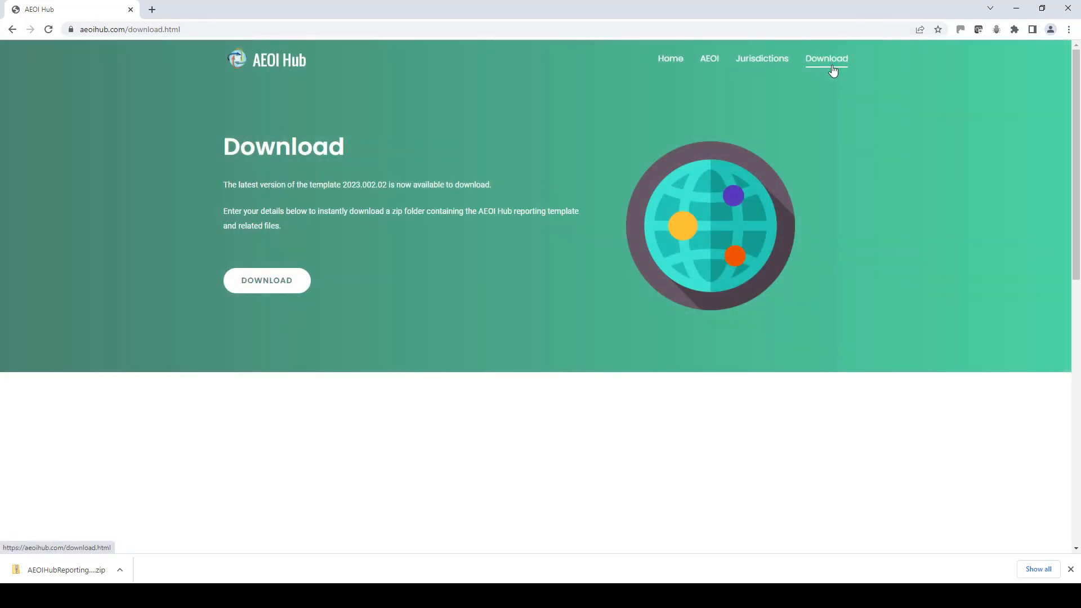
scroll("down", 3)
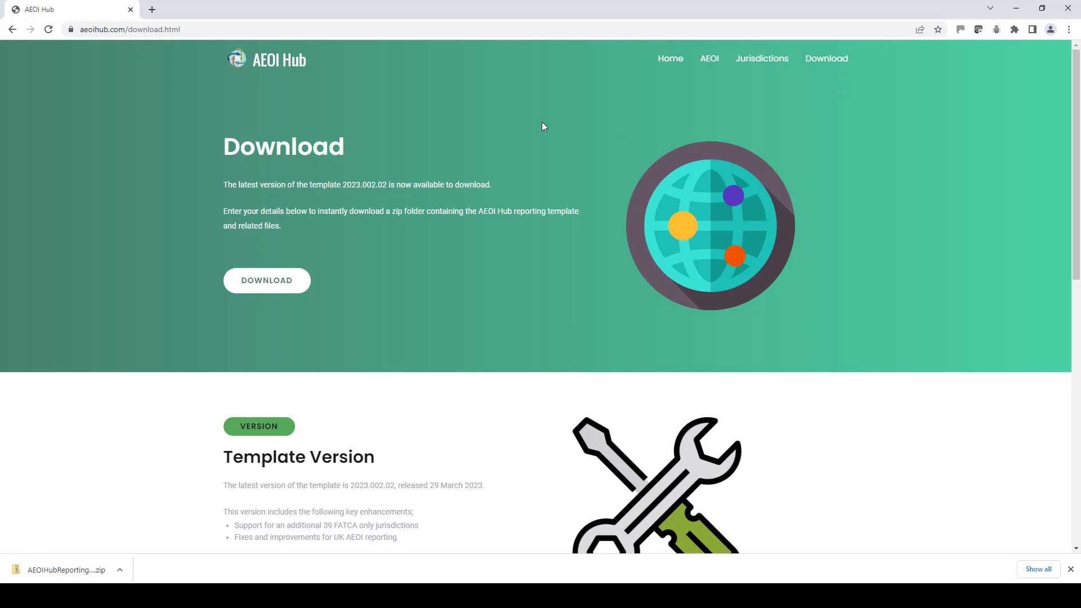
mouse_move(545, 392)
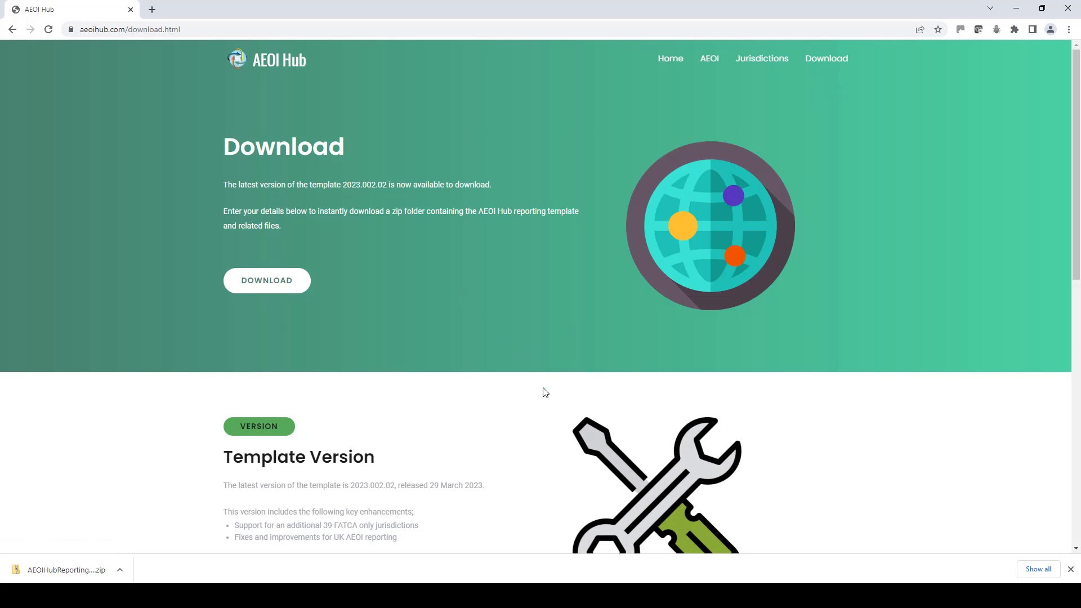
scroll("down", 3)
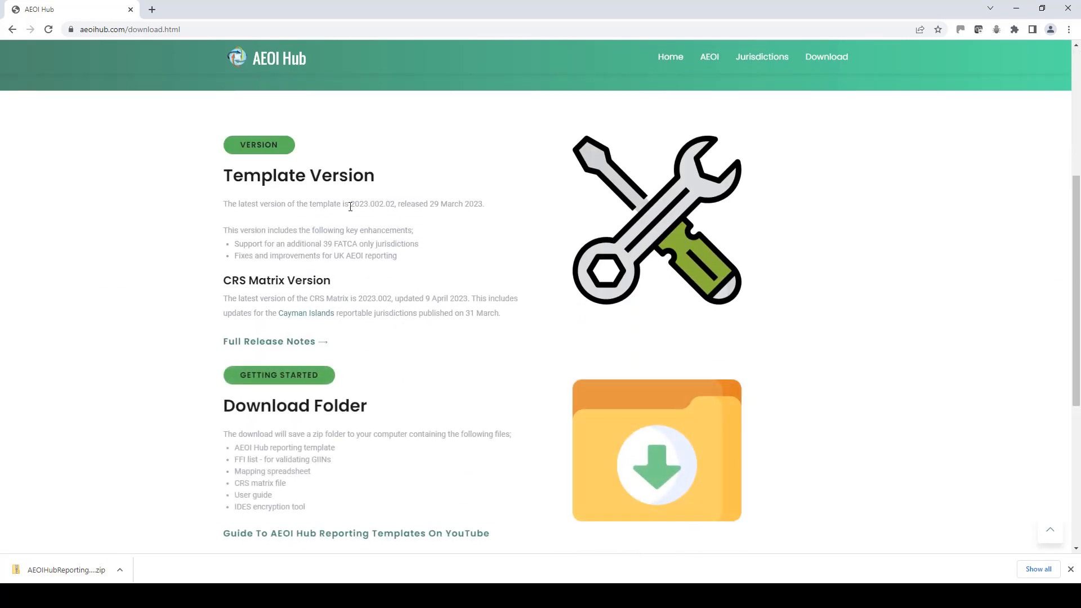
mouse_move(377, 279)
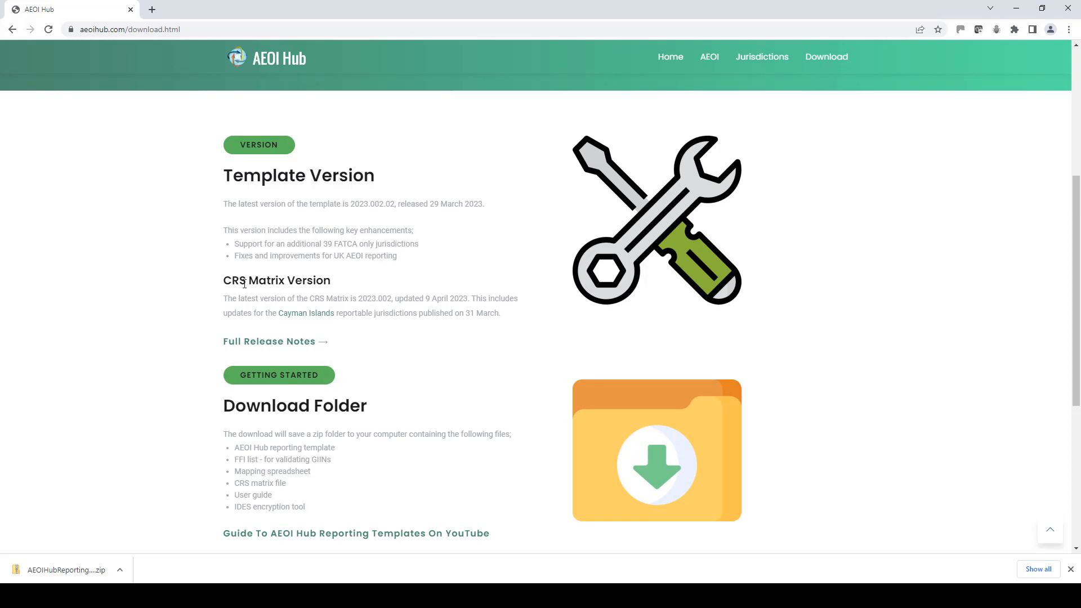
mouse_move(417, 288)
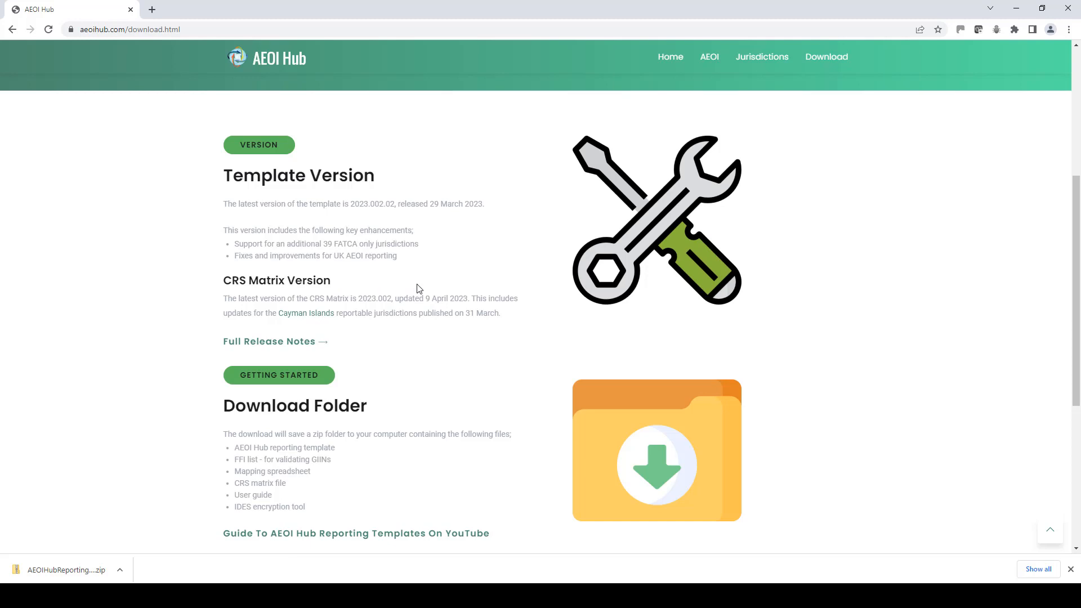
mouse_move(372, 302)
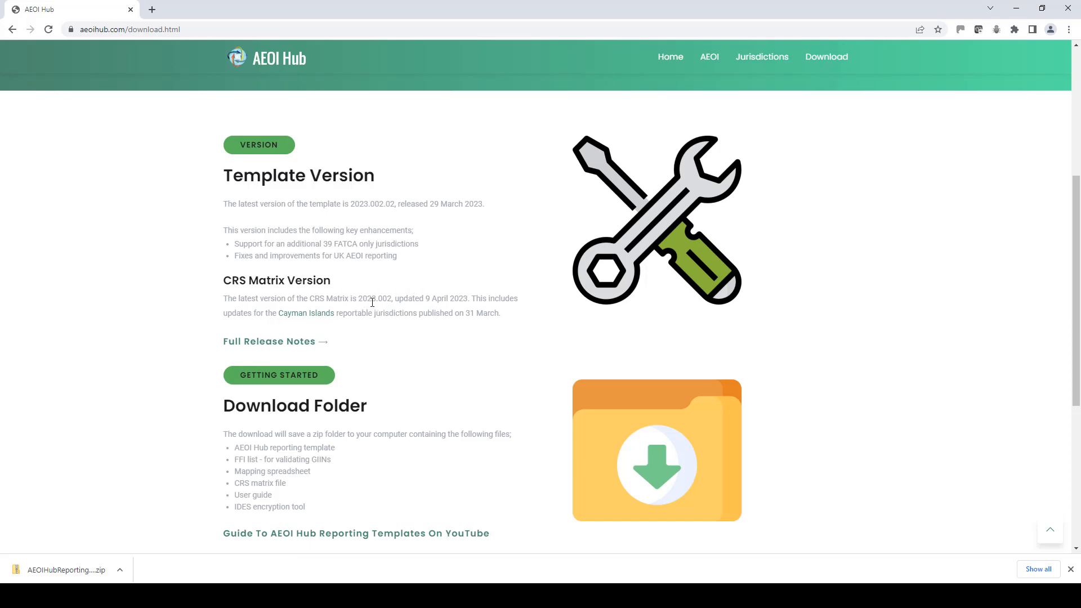
mouse_move(527, 327)
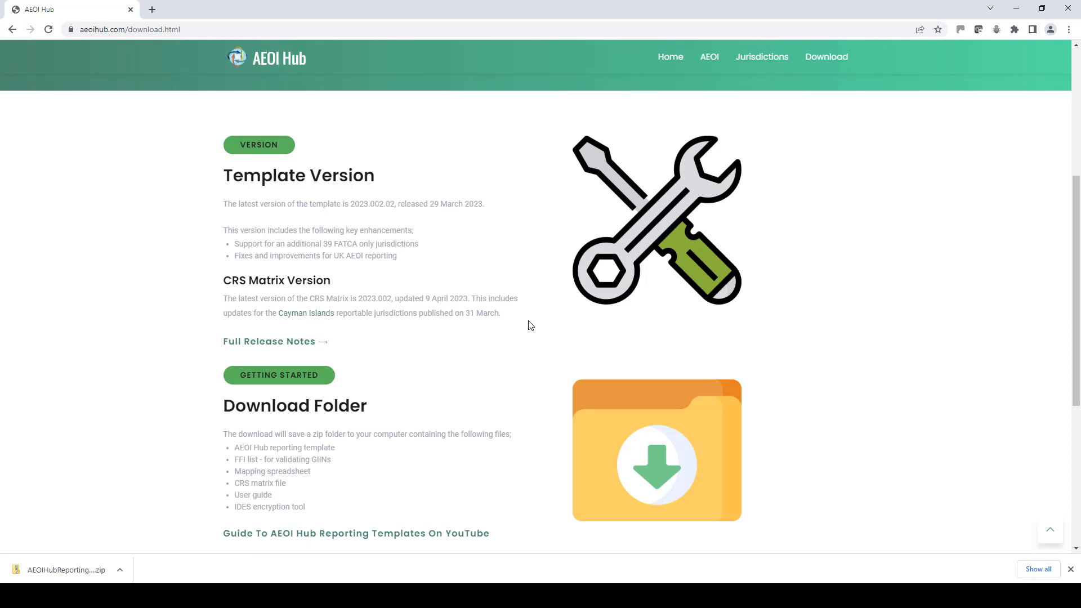
mouse_move(520, 323)
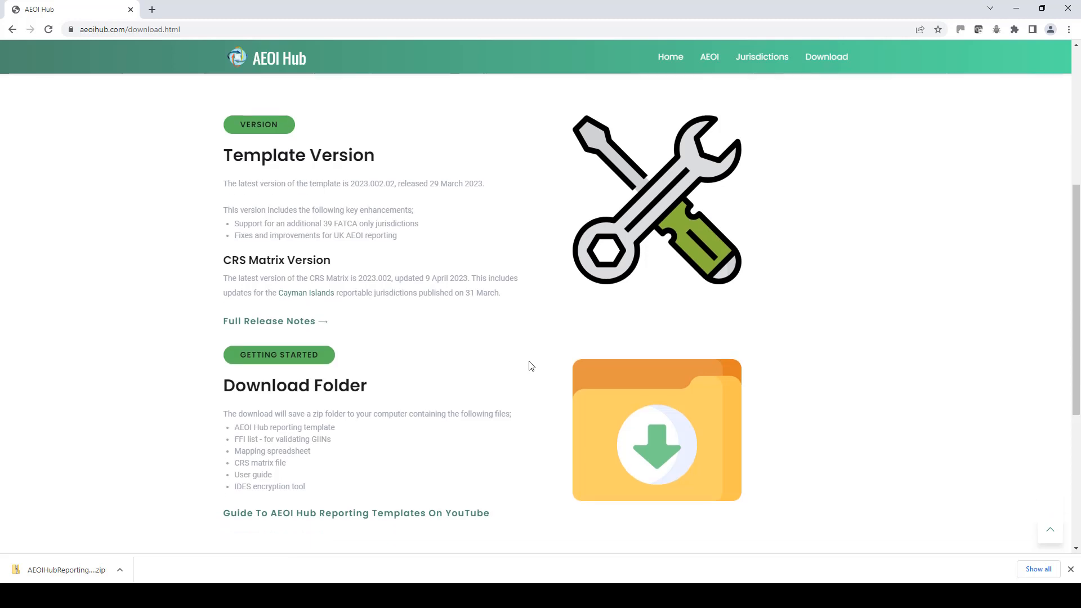
scroll("down", 3)
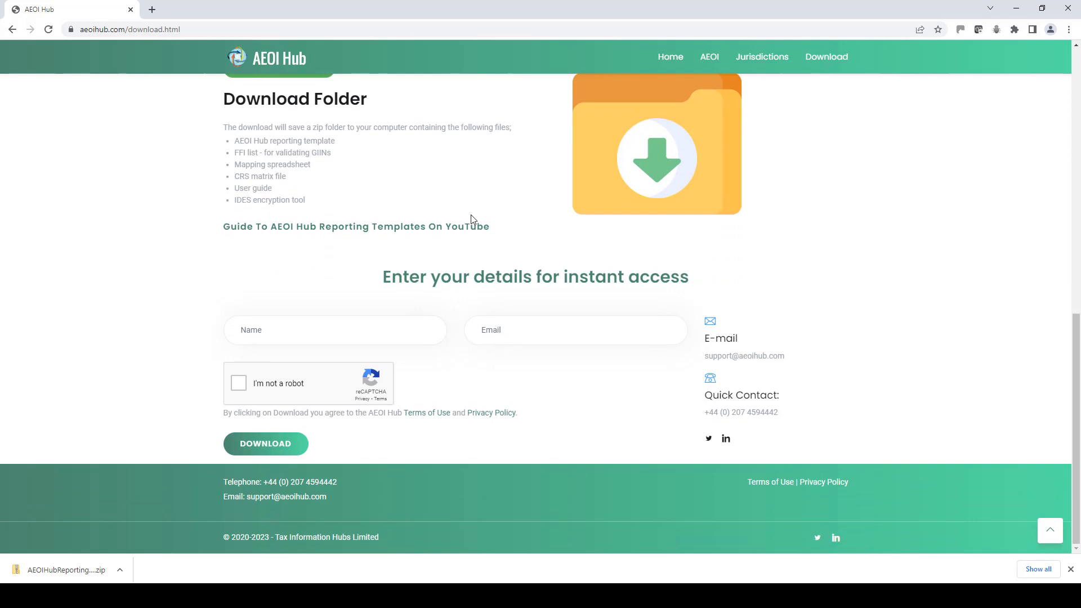
type("Test User")
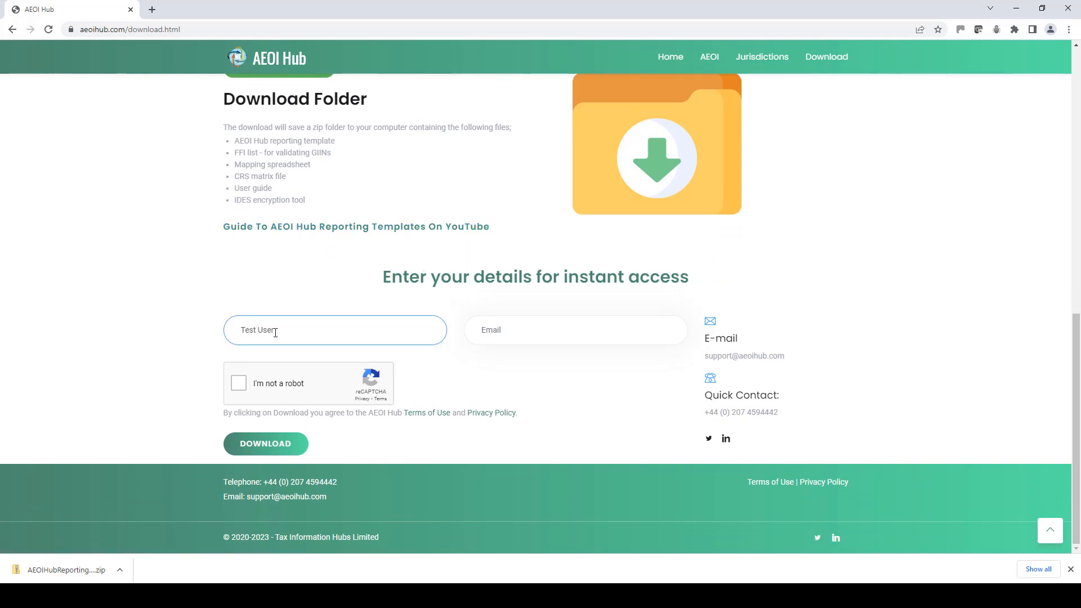
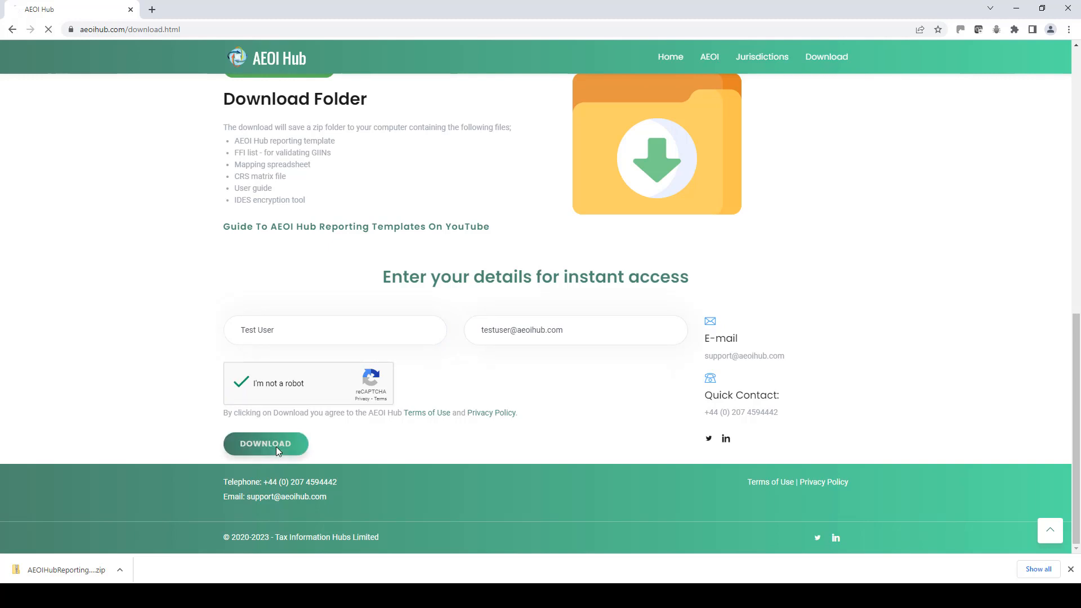
left_click(265, 443)
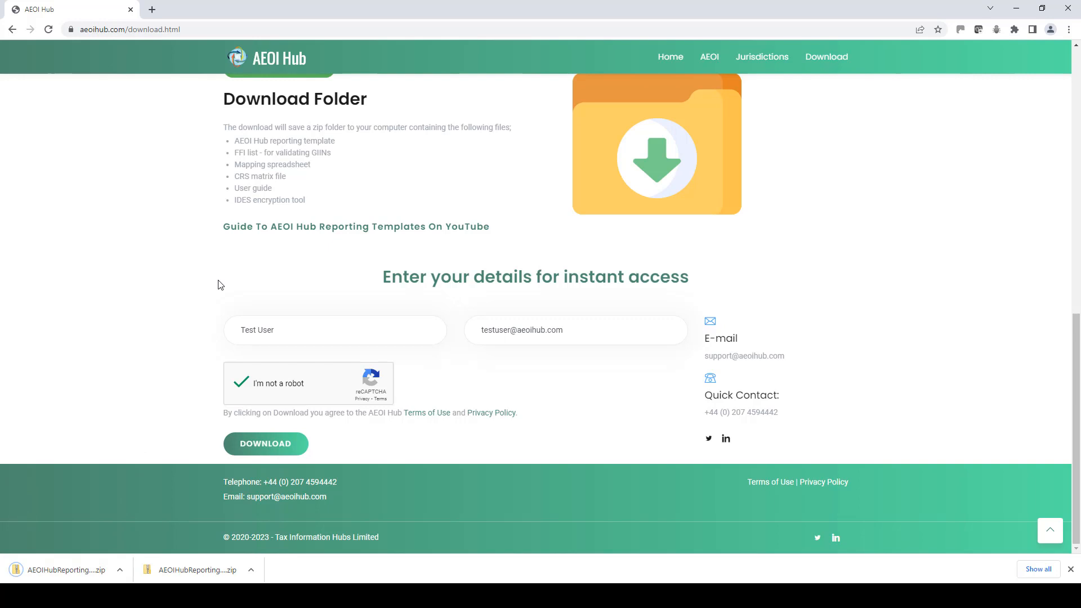
mouse_move(260, 276)
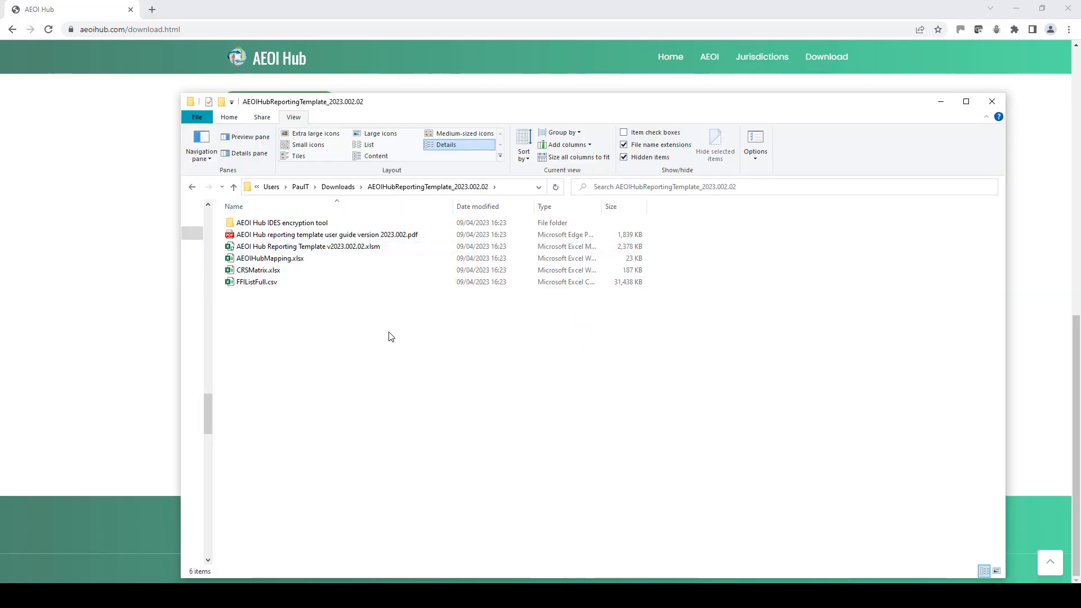
mouse_move(453, 329)
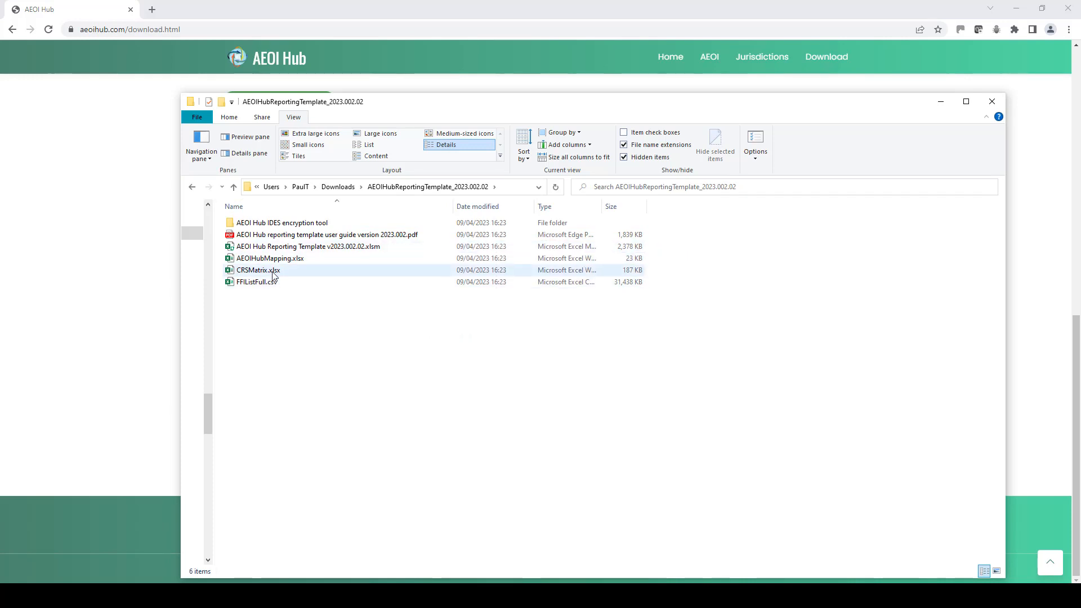
Step: Open CRSMatrix.xlsx from the extracted template folder in Excel
left_click(259, 270)
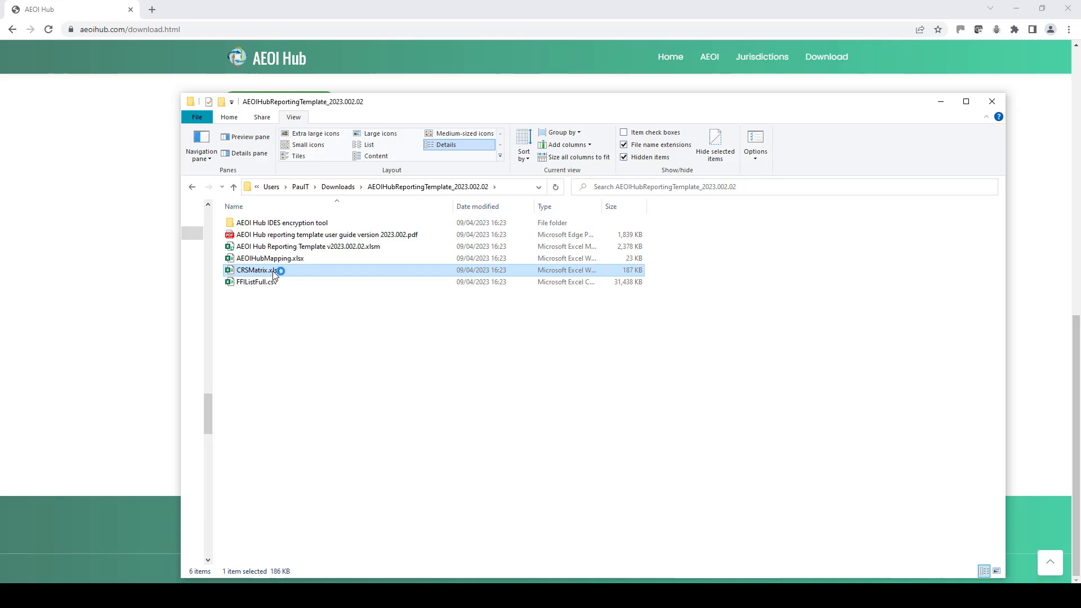
double_click(254, 270)
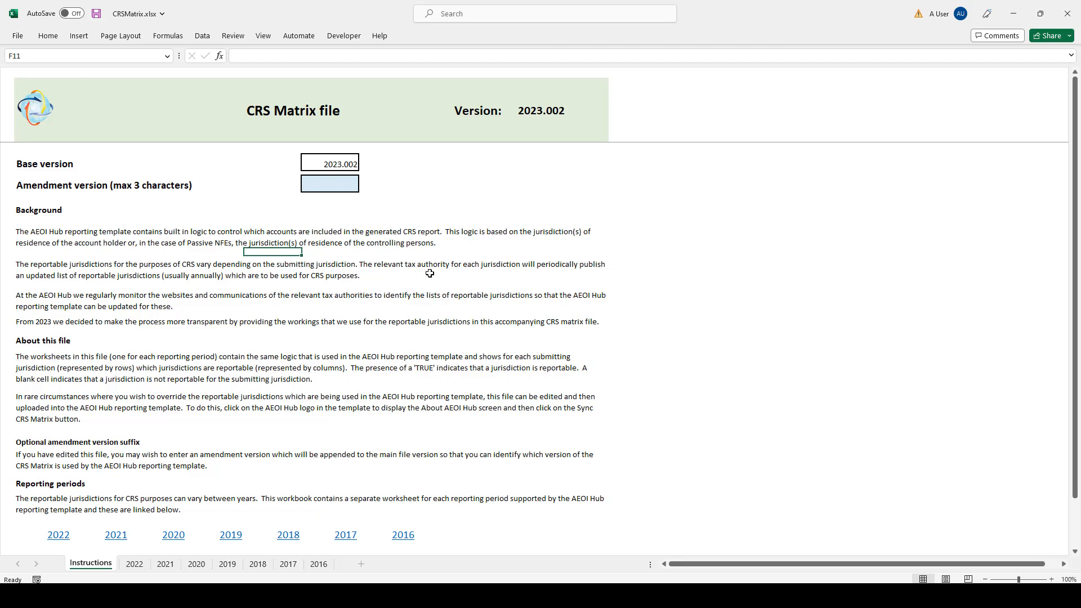
mouse_move(567, 121)
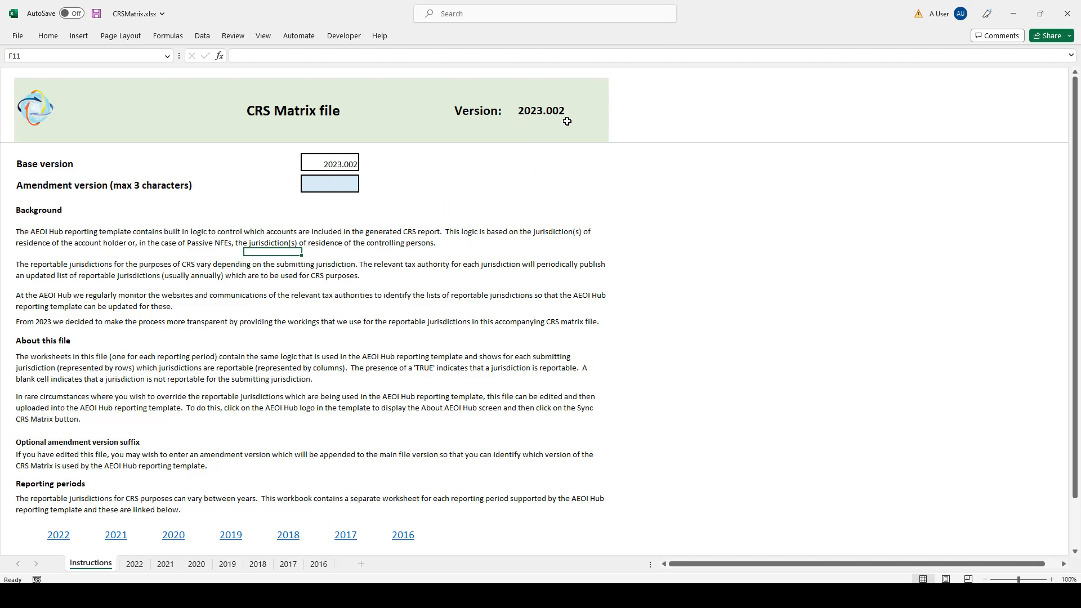
mouse_move(395, 282)
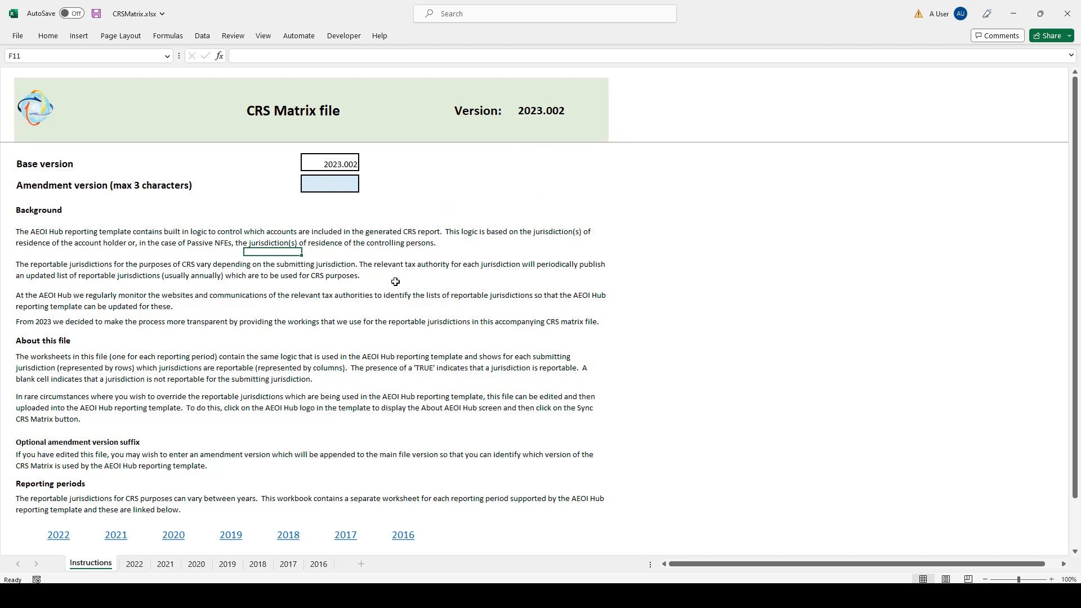
left_click(310, 269)
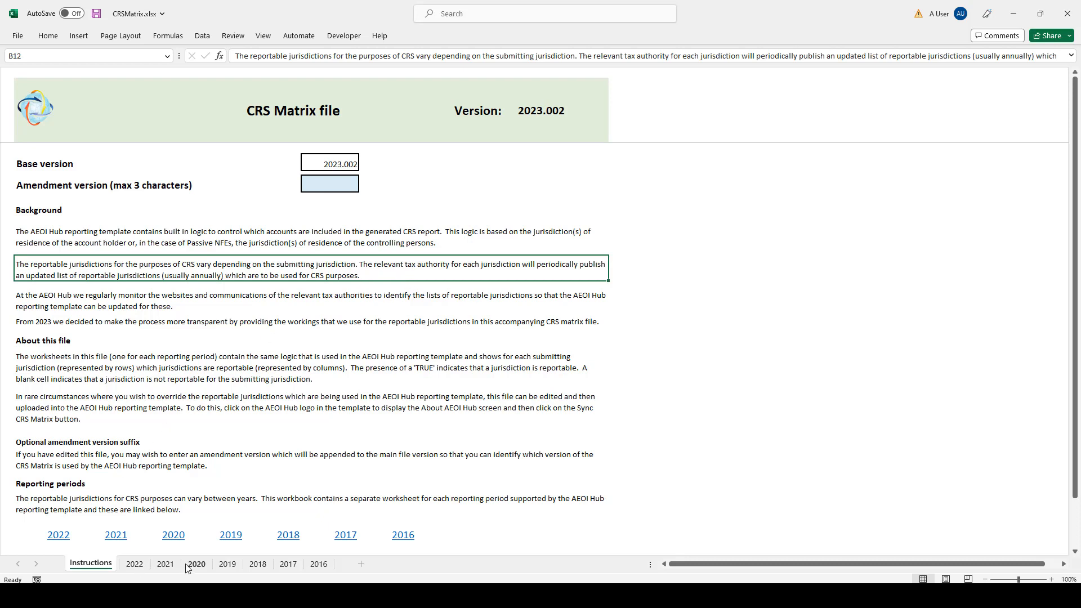
mouse_move(513, 441)
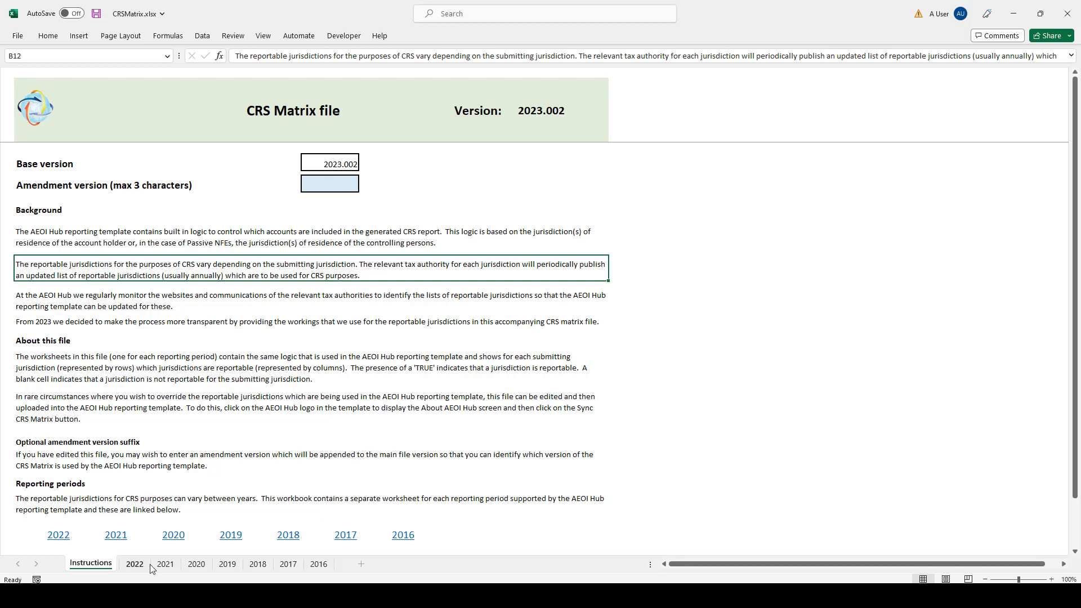
Step: Inspect the 2022 sheet's Cayman Islands row, update date and reportable total, then return to Instructions
left_click(134, 564)
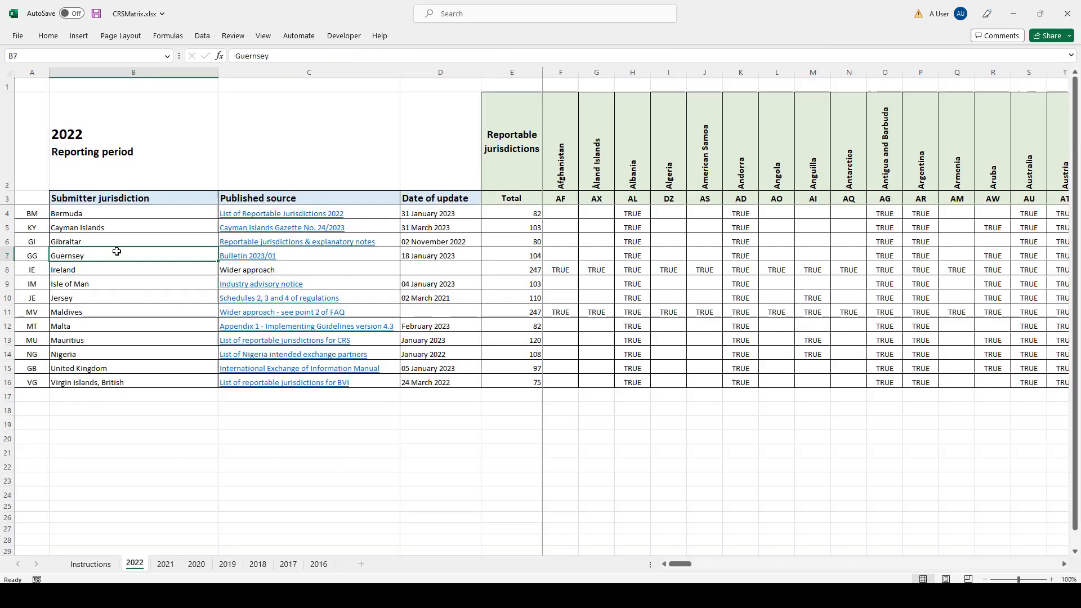
left_click(133, 228)
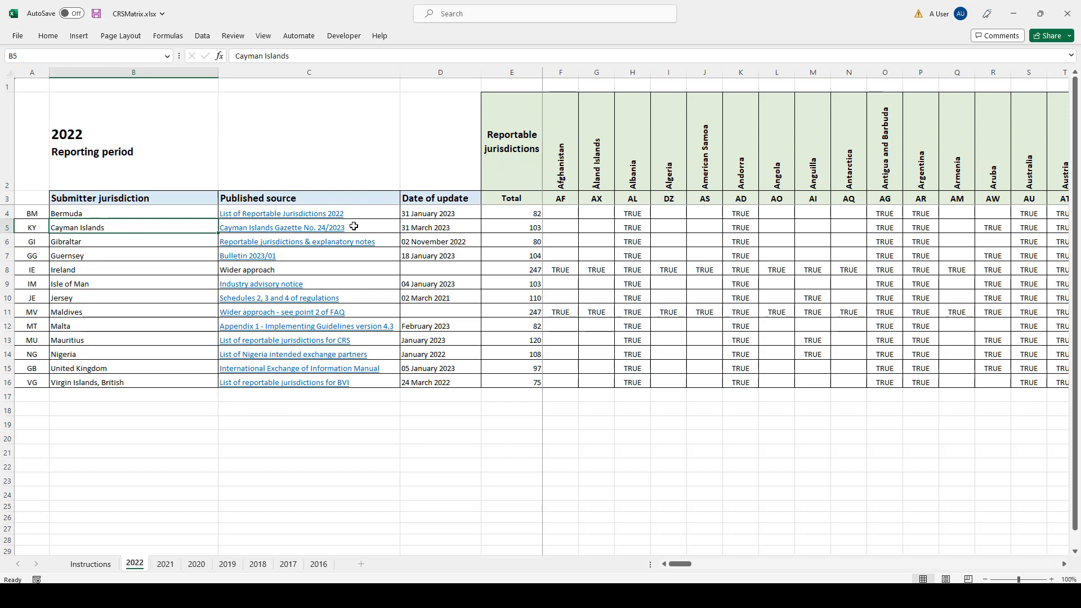
left_click(440, 227)
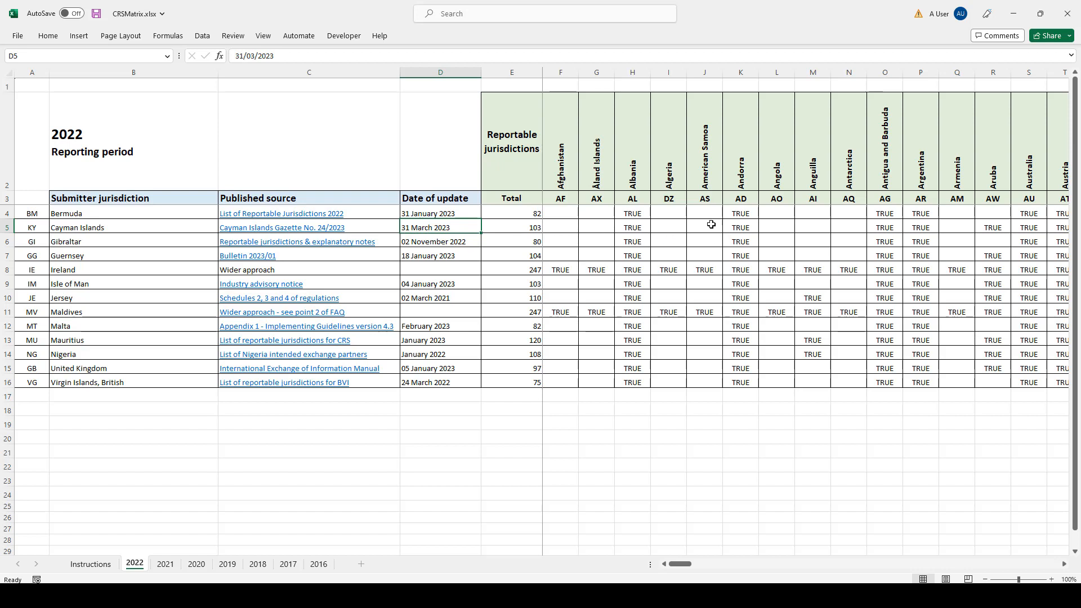
mouse_move(321, 232)
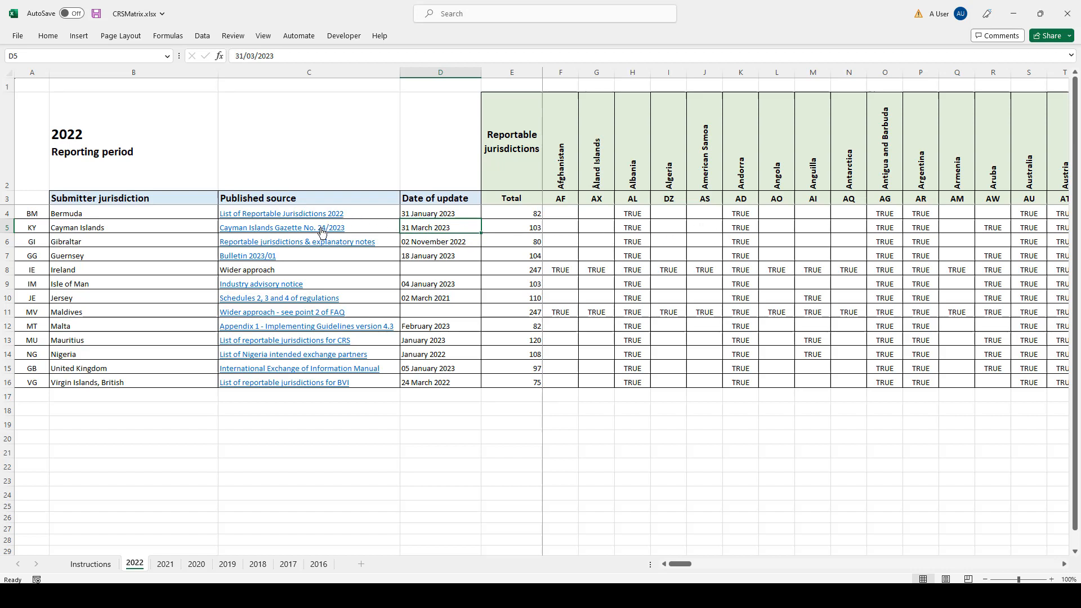
left_click(511, 227)
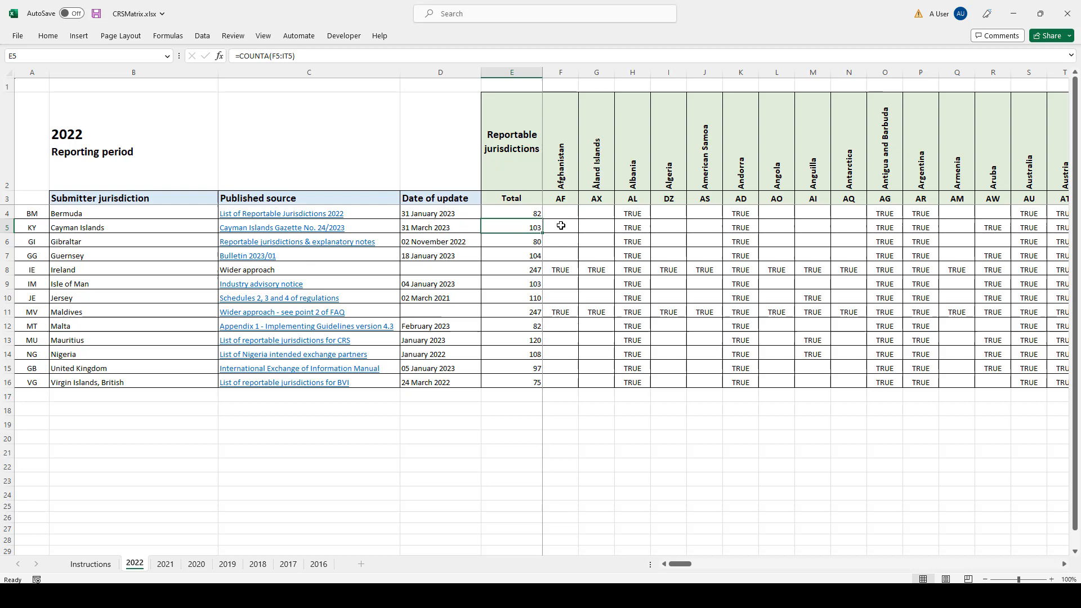
left_click(91, 563)
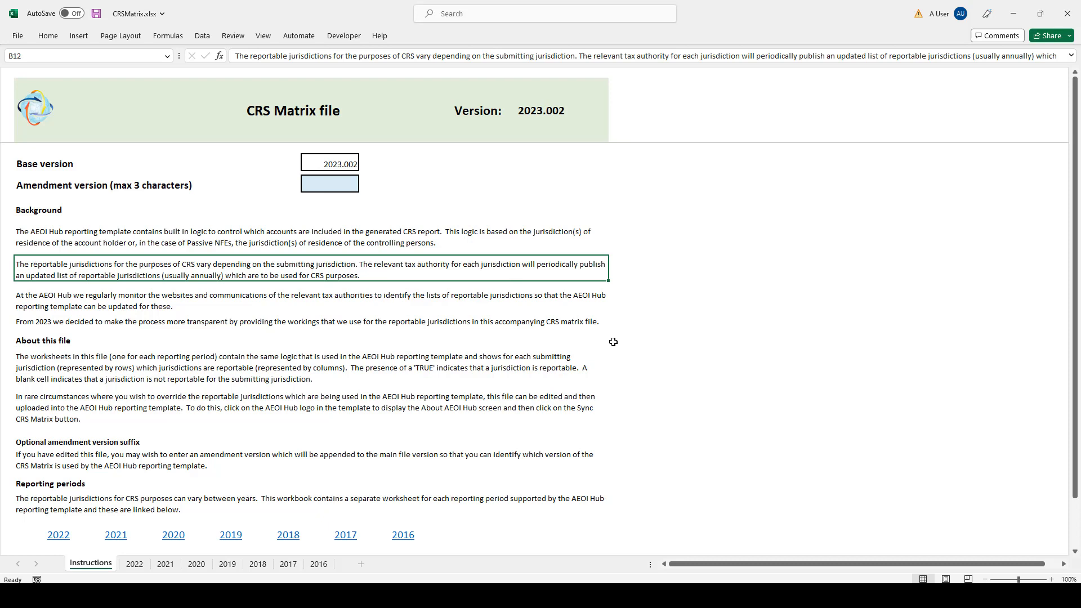
mouse_move(618, 350)
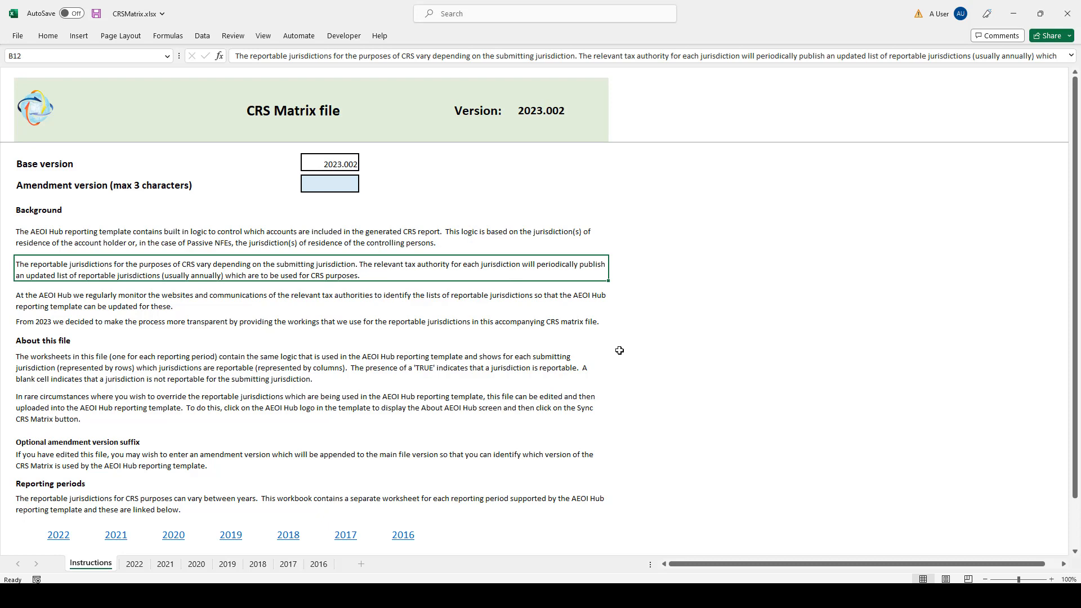
mouse_move(622, 343)
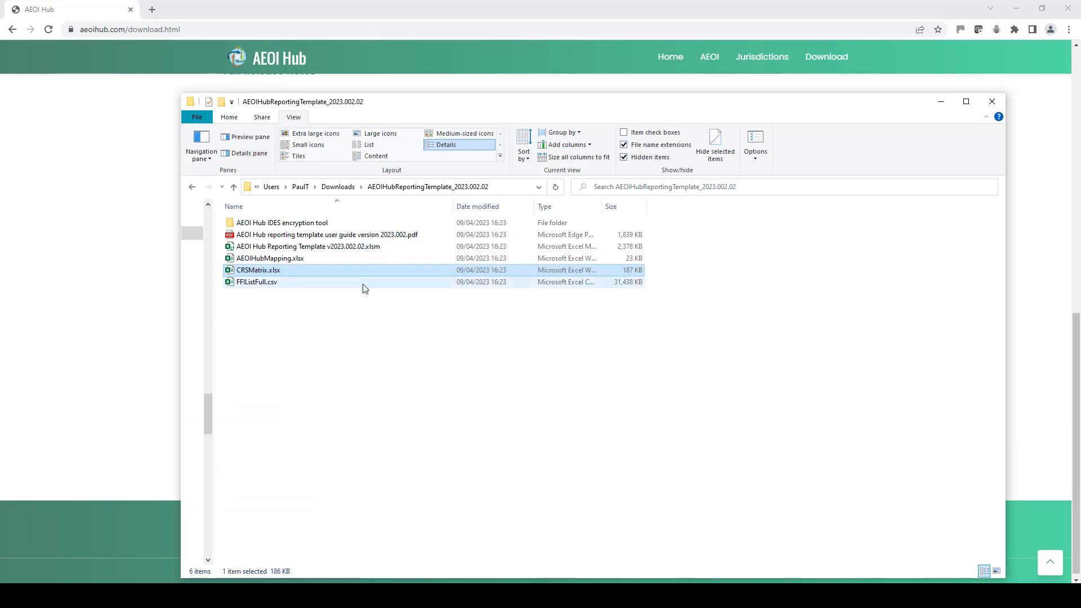
mouse_move(414, 287)
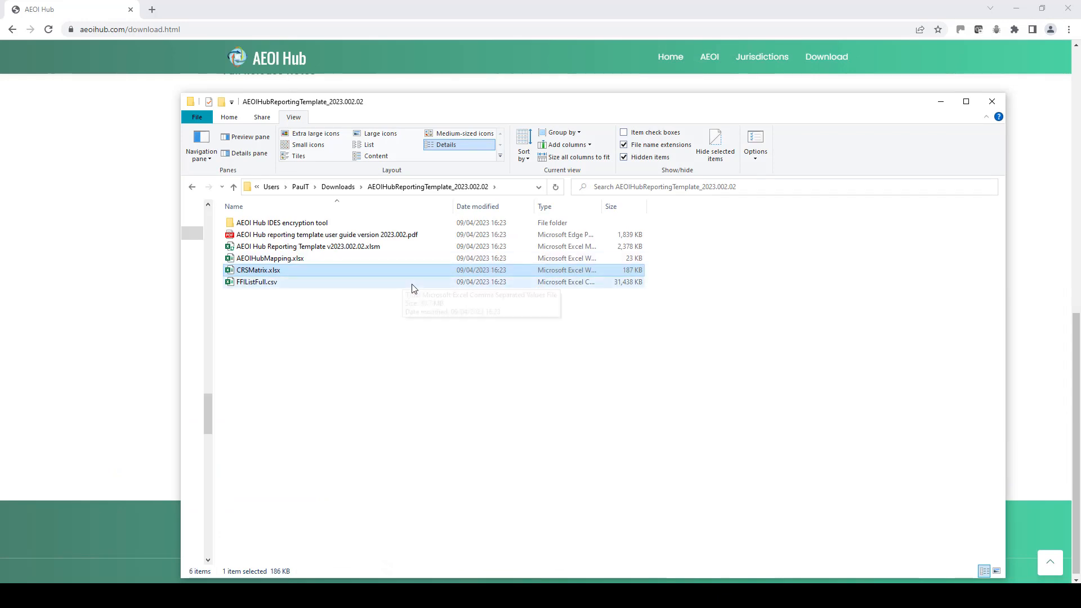
mouse_move(430, 391)
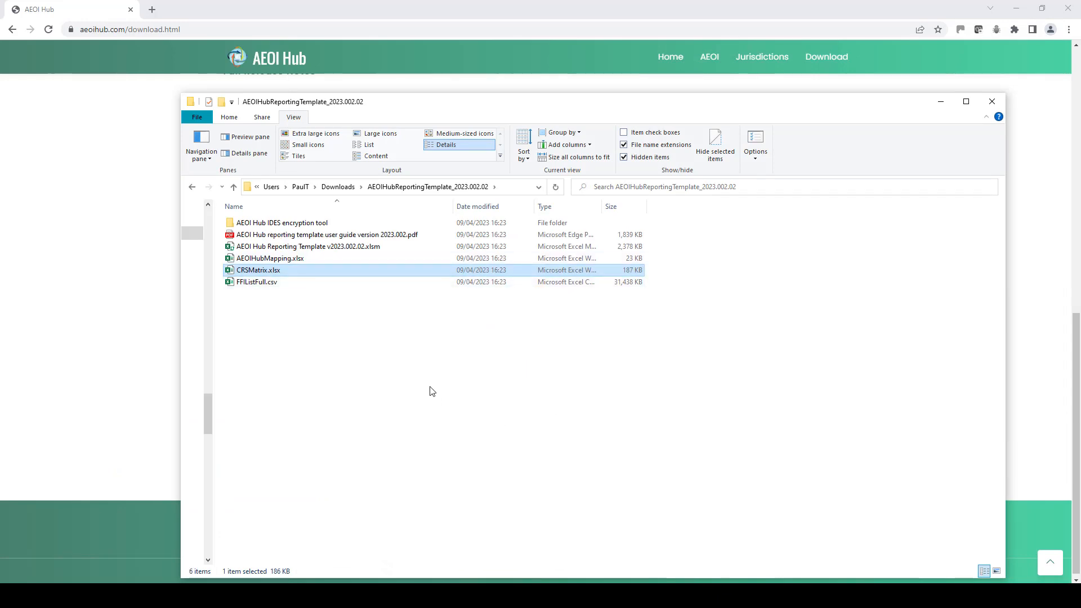
mouse_move(364, 247)
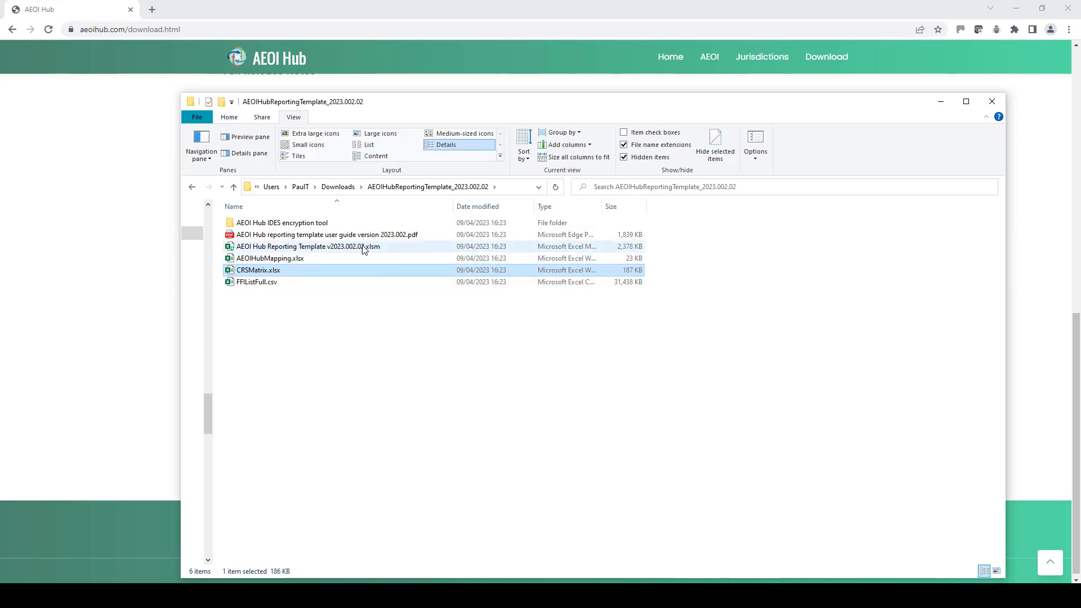
Step: Open AEOI Hub Reporting Template v2023.002.02.xlsm from the downloaded template folder
double_click(305, 246)
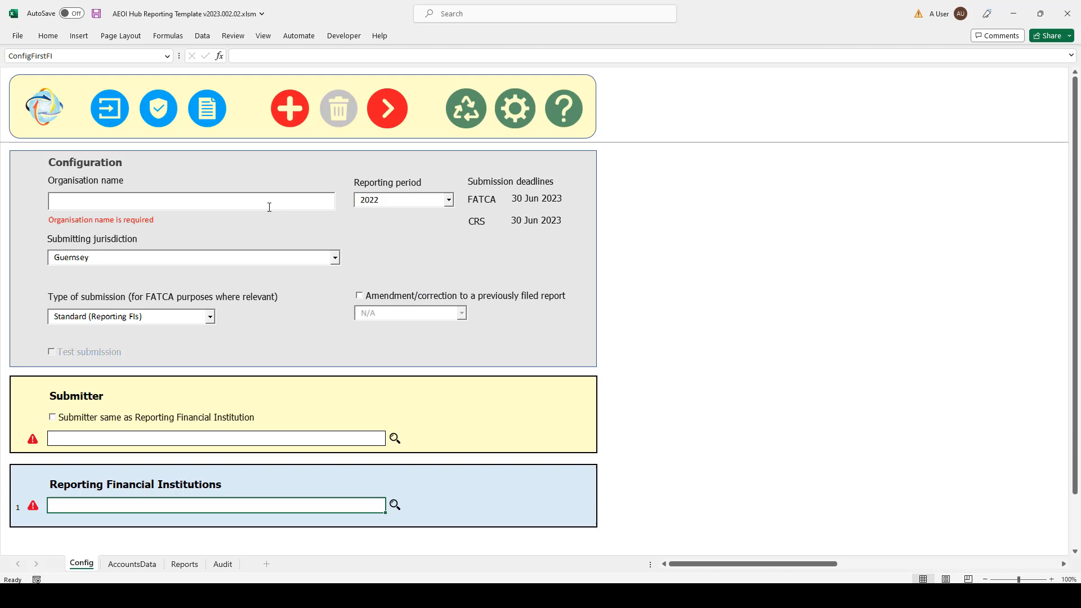
Step: Show the About AEOI Hub dialog via the template toolbar logo
left_click(44, 107)
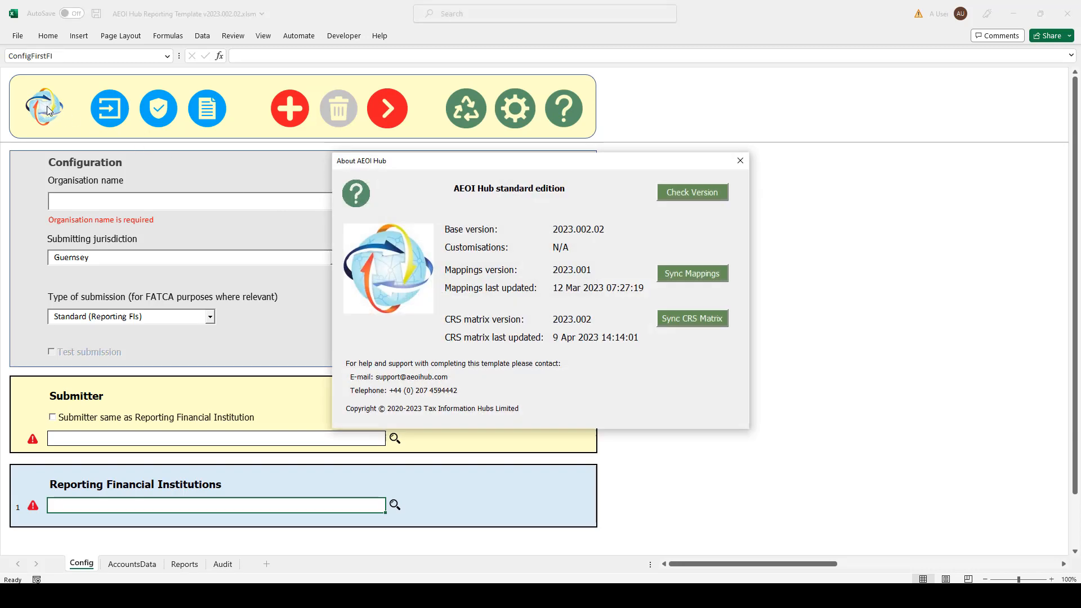
mouse_move(628, 246)
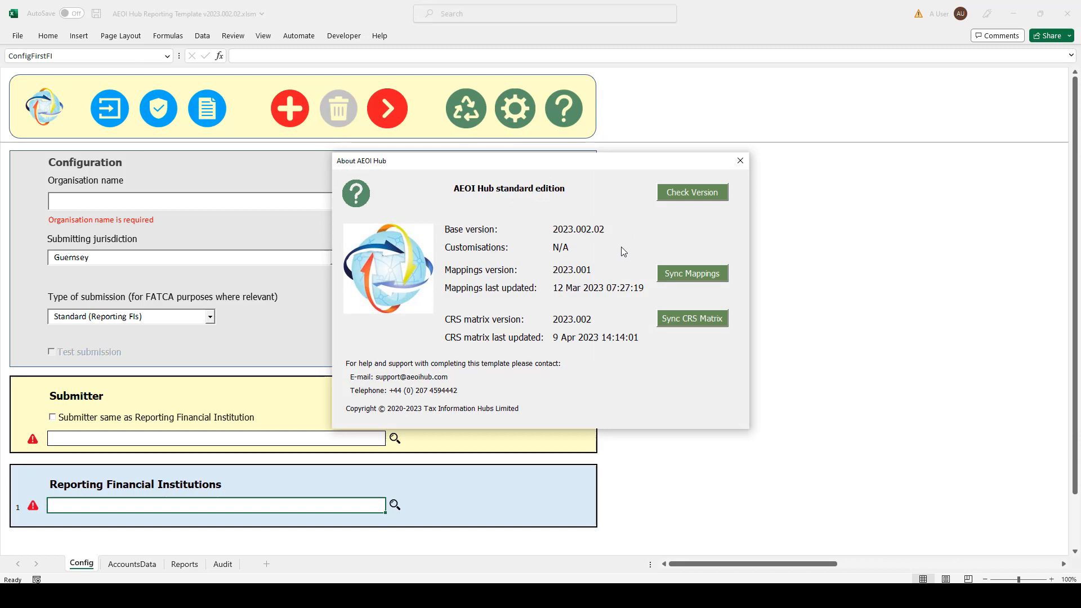
mouse_move(586, 287)
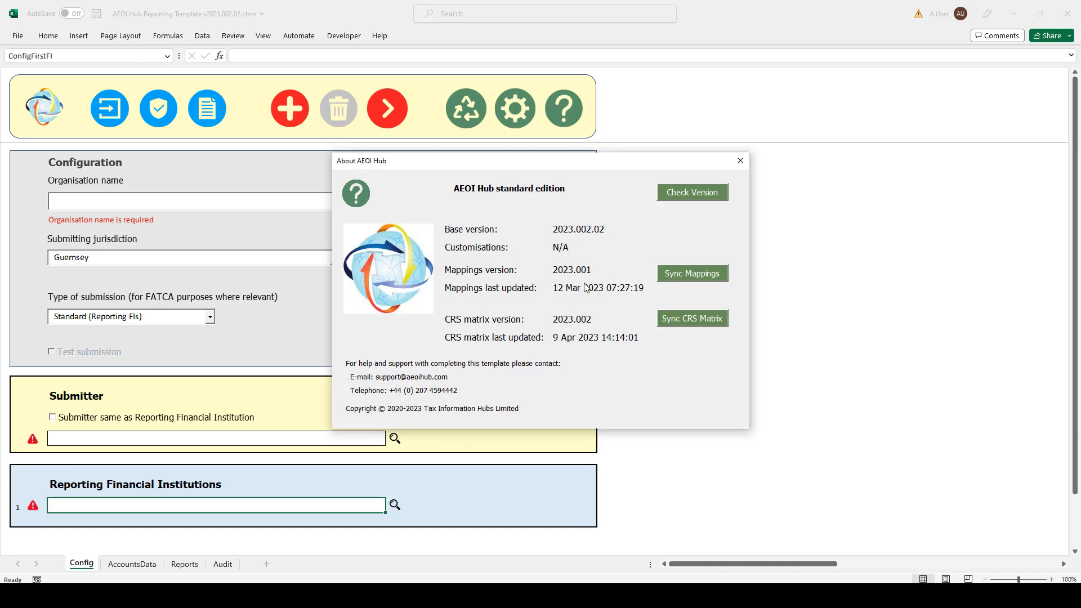
mouse_move(541, 329)
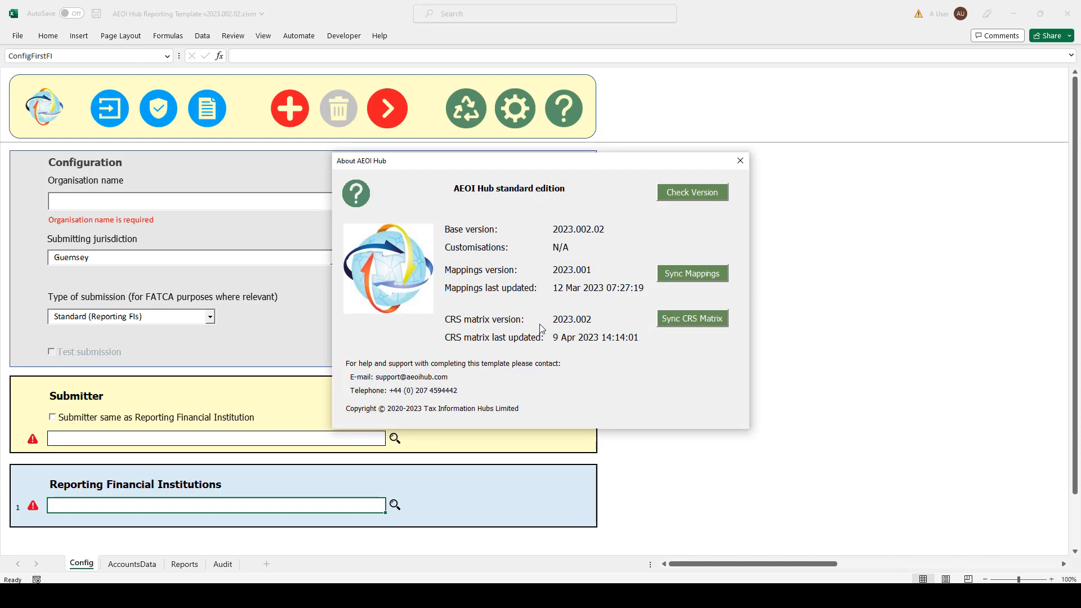
mouse_move(591, 325)
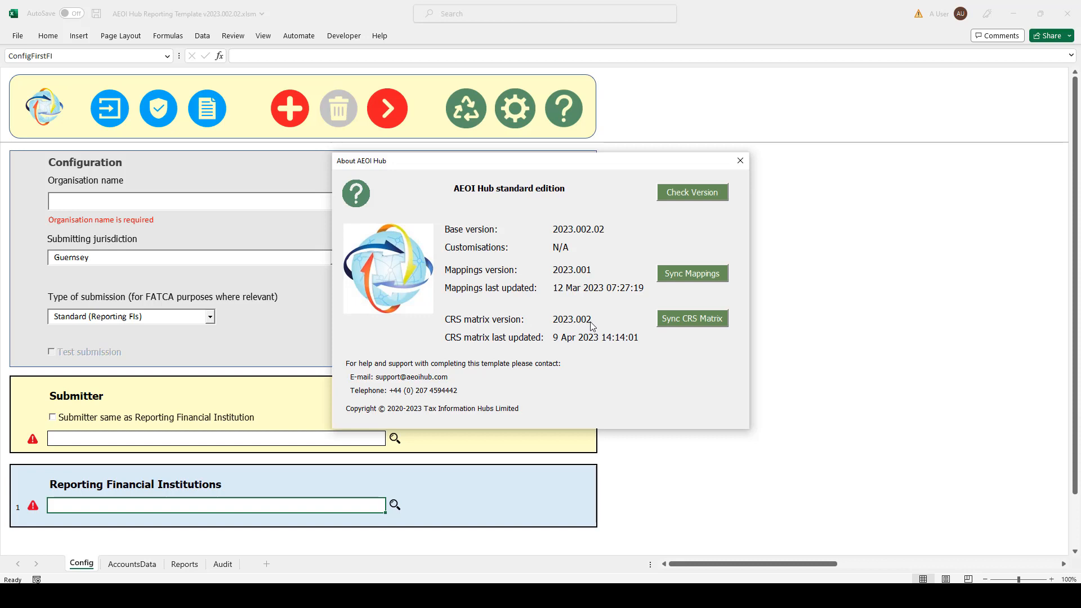
mouse_move(593, 338)
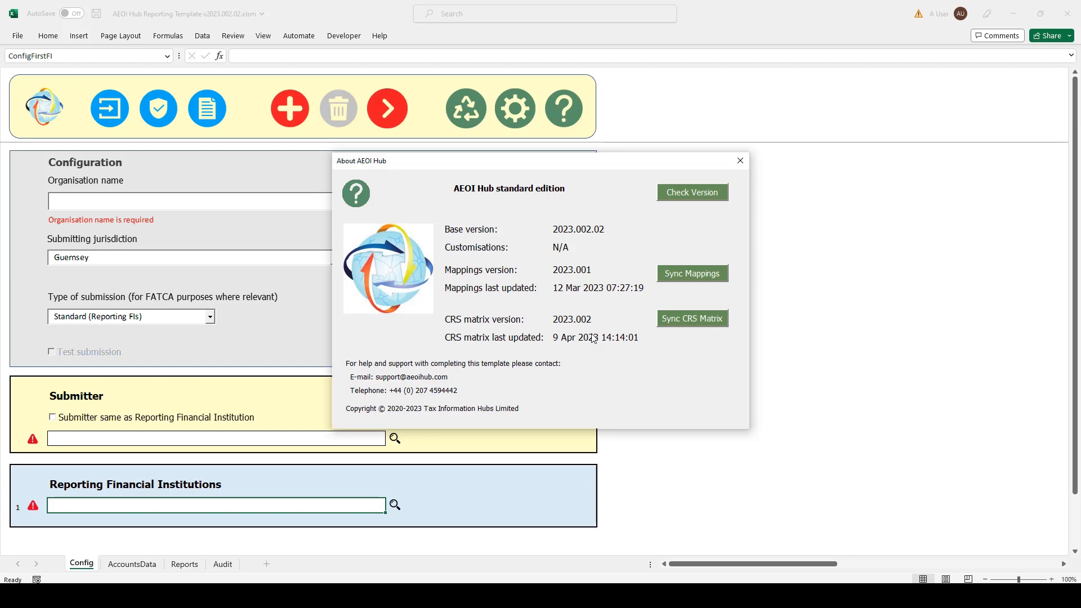
mouse_move(572, 321)
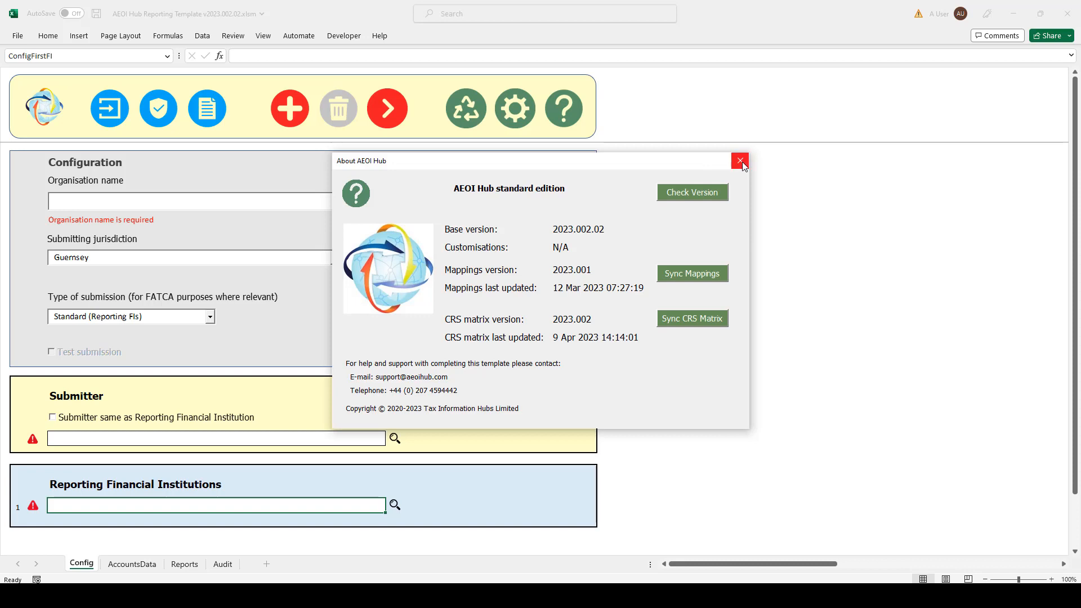
Step: Dismiss the About AEOI Hub dialog to reveal the Config sheet
left_click(740, 160)
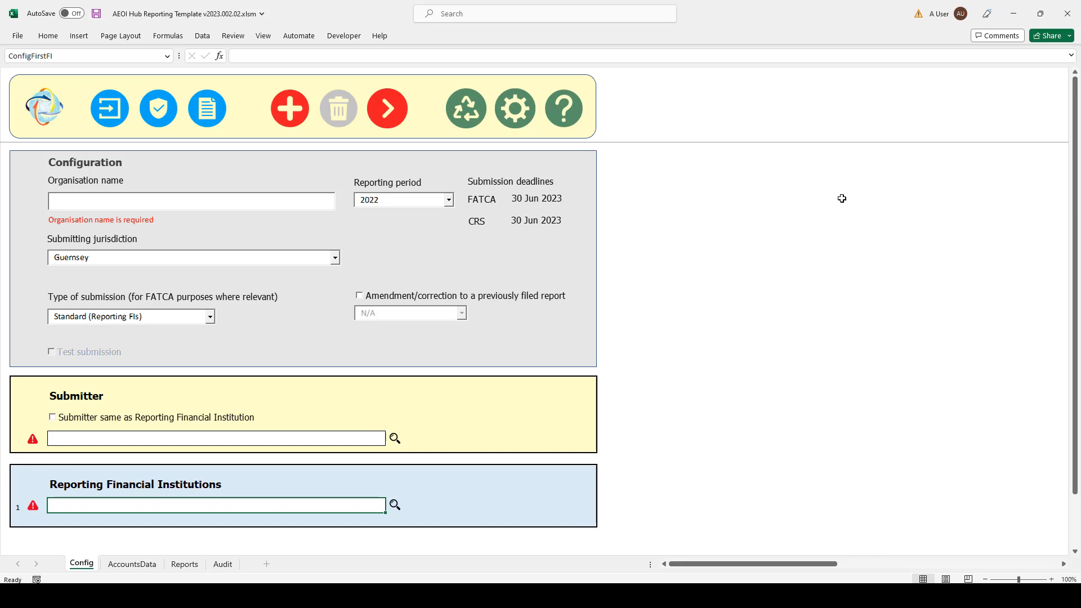
mouse_move(817, 211)
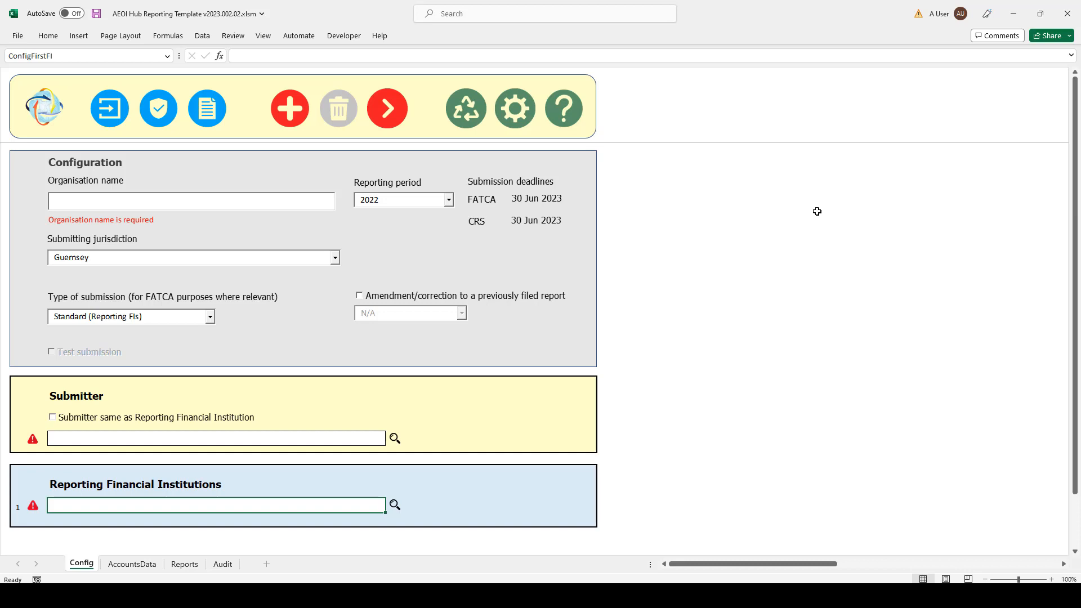
mouse_move(791, 243)
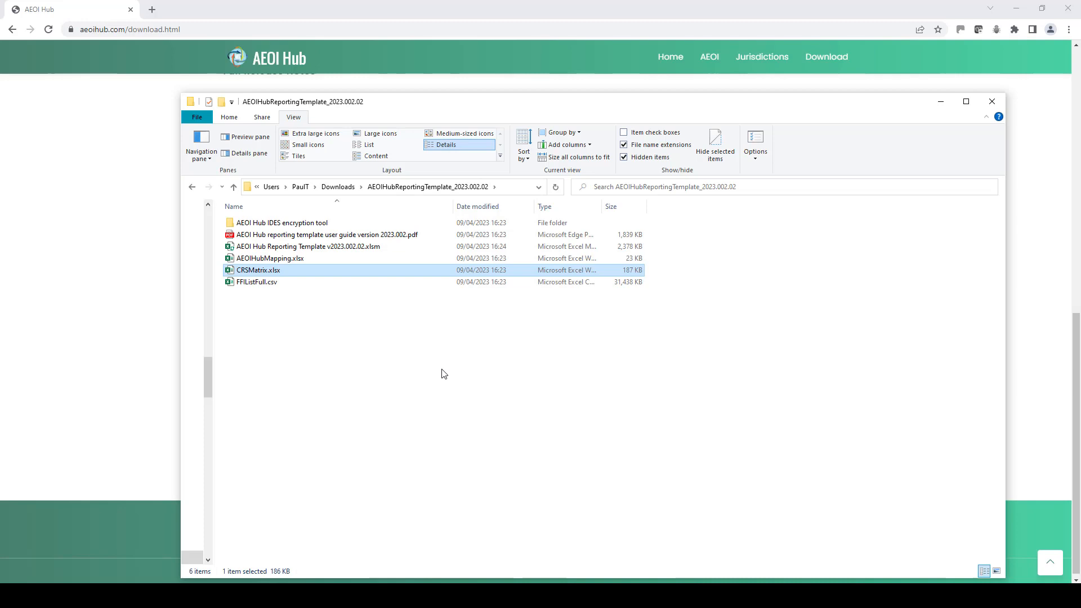
mouse_move(379, 362)
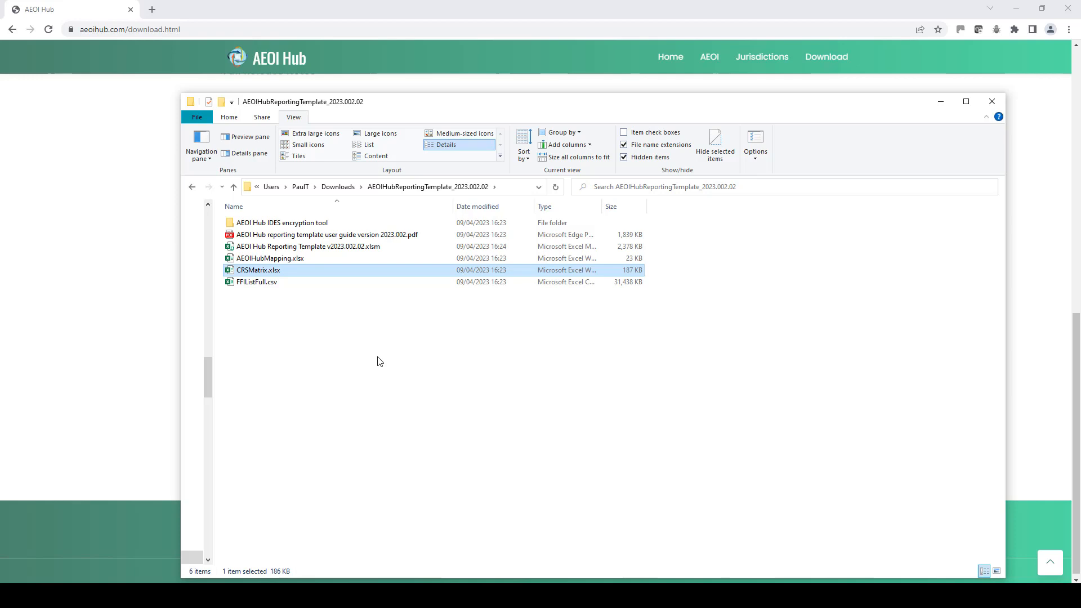
mouse_move(280, 270)
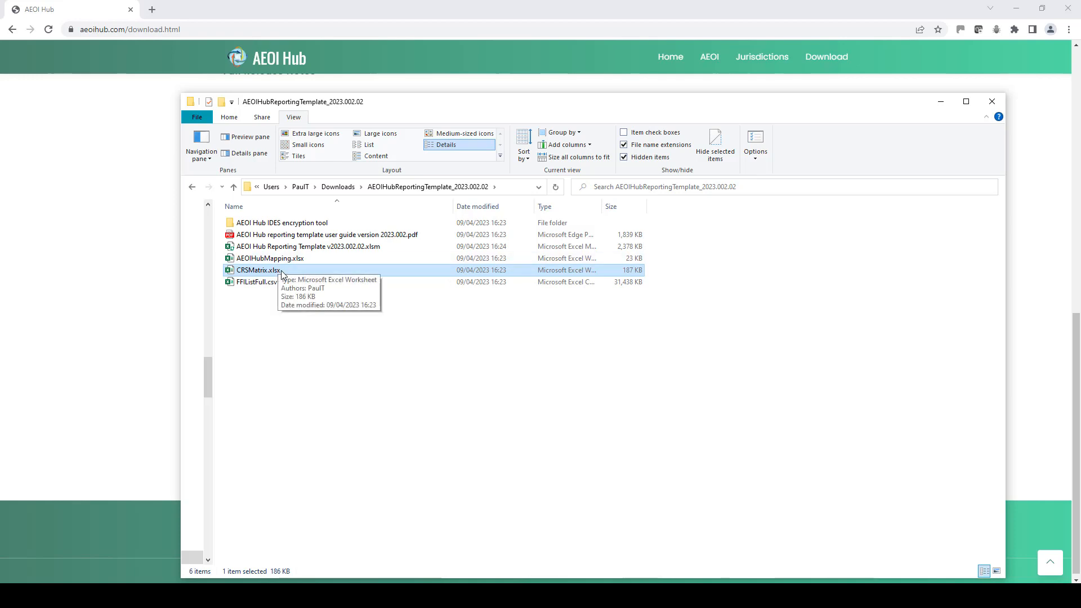
Step: Copy CRSMatrix.xlsx from the template download folder
right_click(258, 270)
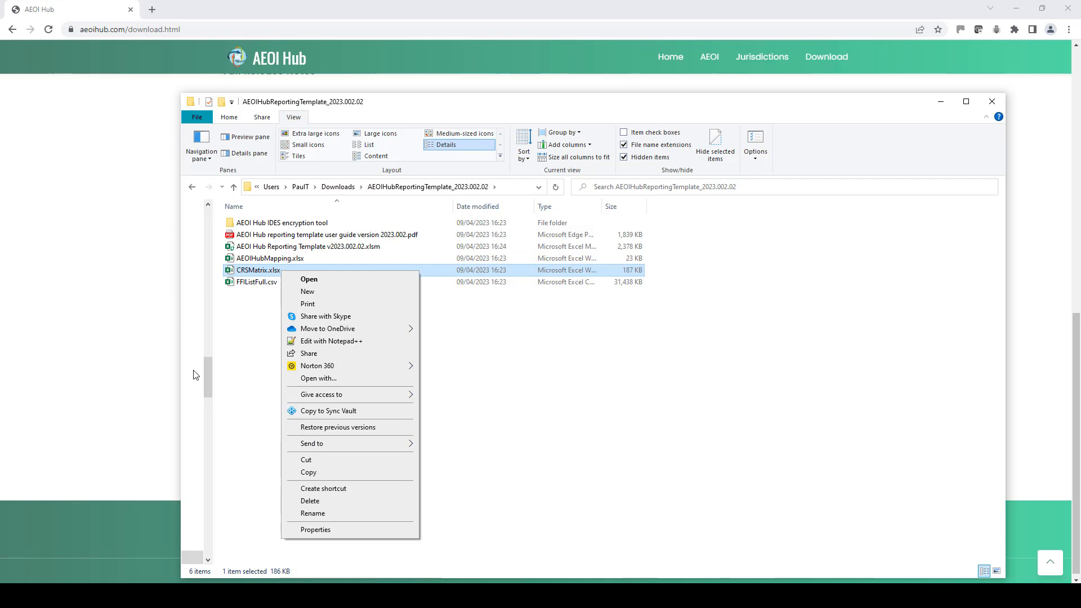
mouse_move(308, 473)
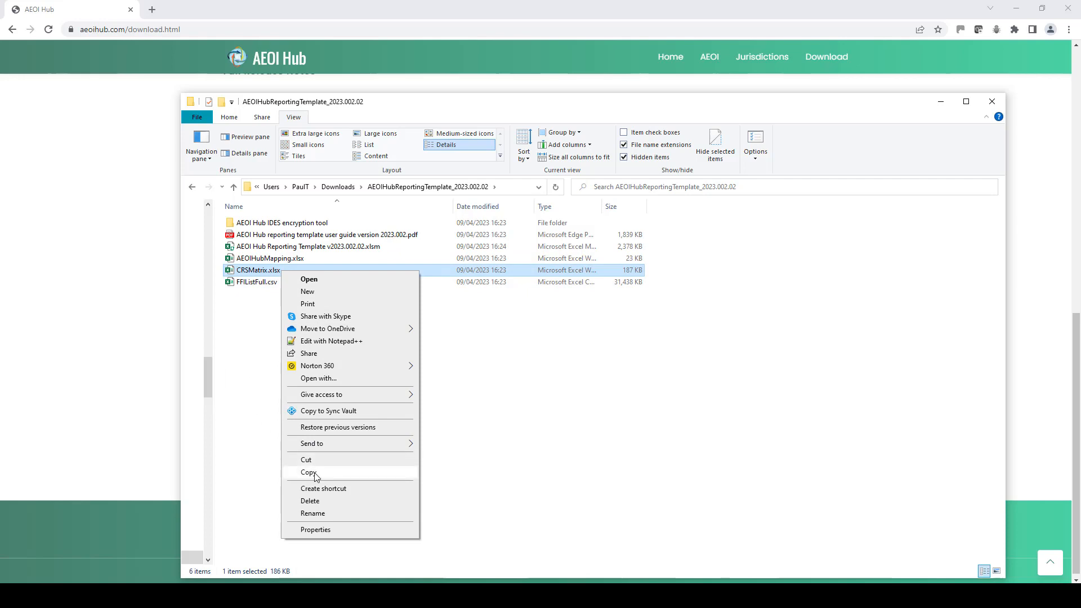
left_click(308, 472)
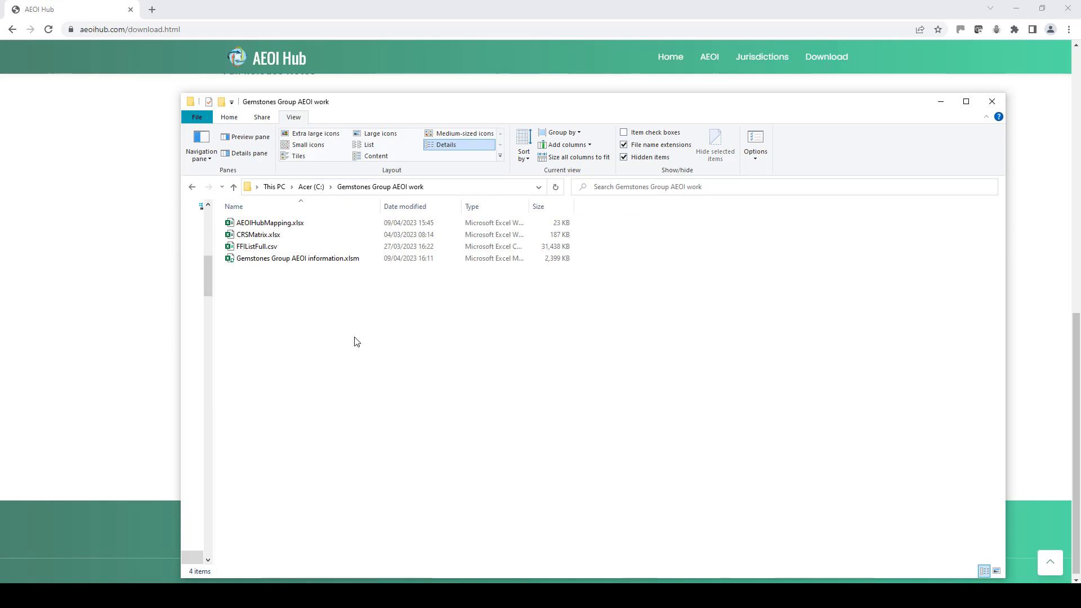
mouse_move(324, 351)
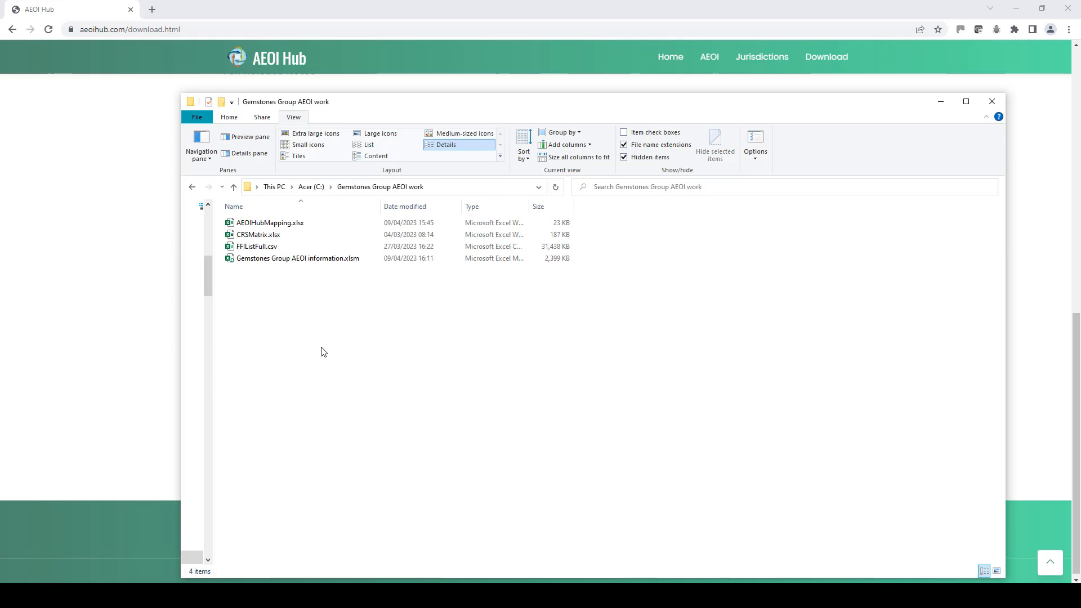
mouse_move(272, 327)
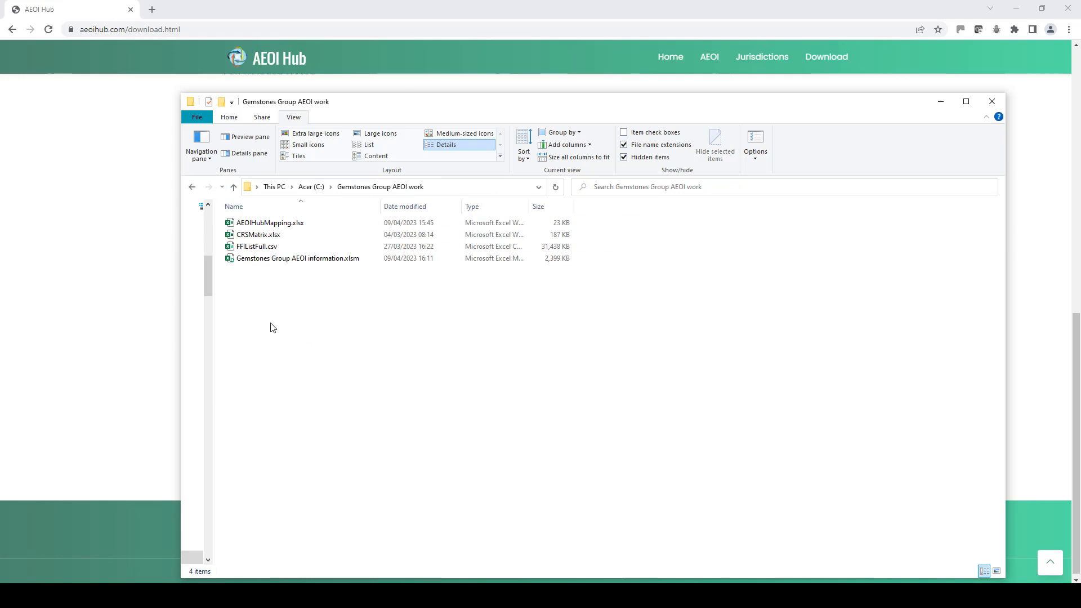
mouse_move(329, 329)
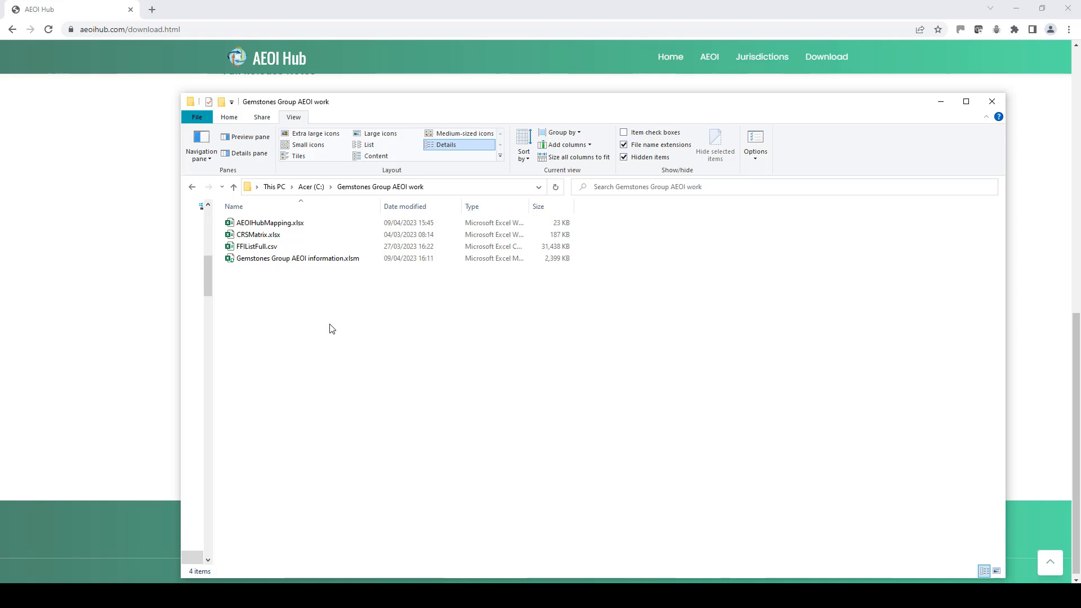
Step: Paste CRSMatrix.xlsx into the Gemstones Group AEOI folder, replacing the older file
right_click(332, 329)
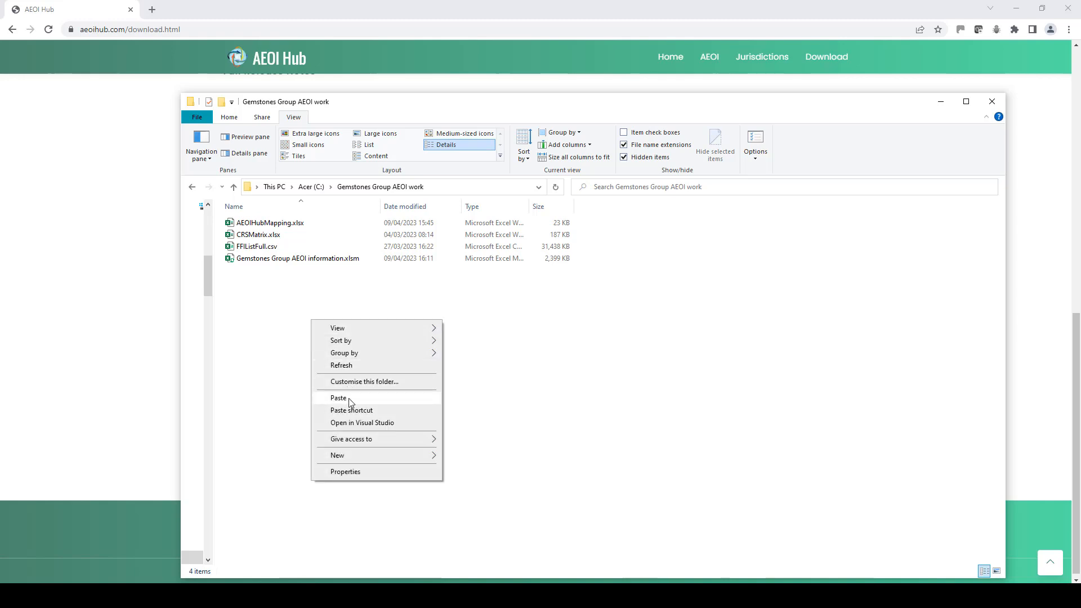
left_click(338, 398)
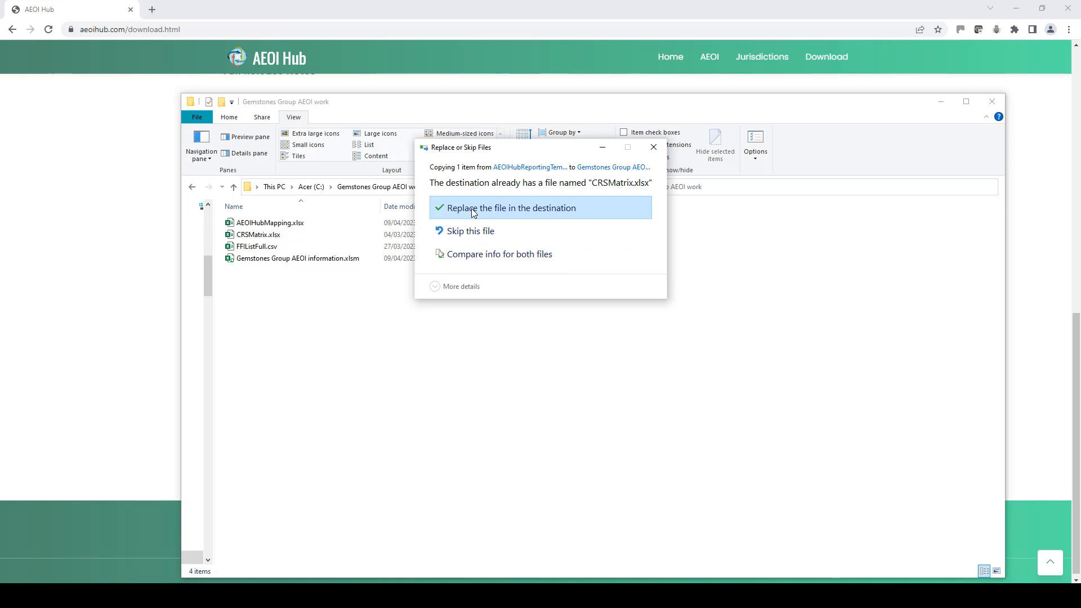
left_click(512, 208)
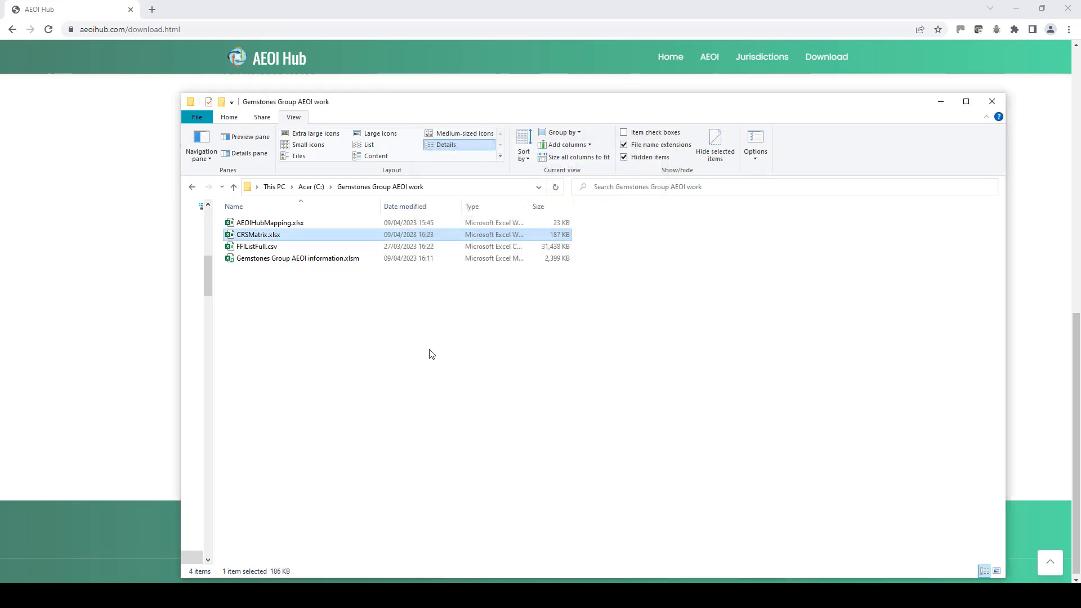
mouse_move(300, 329)
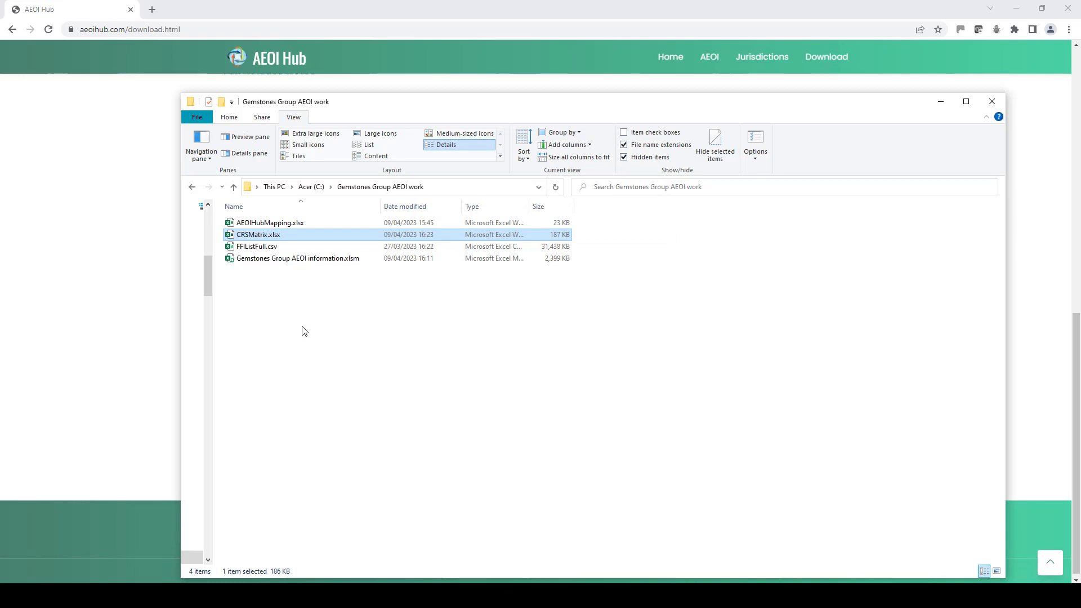
mouse_move(293, 269)
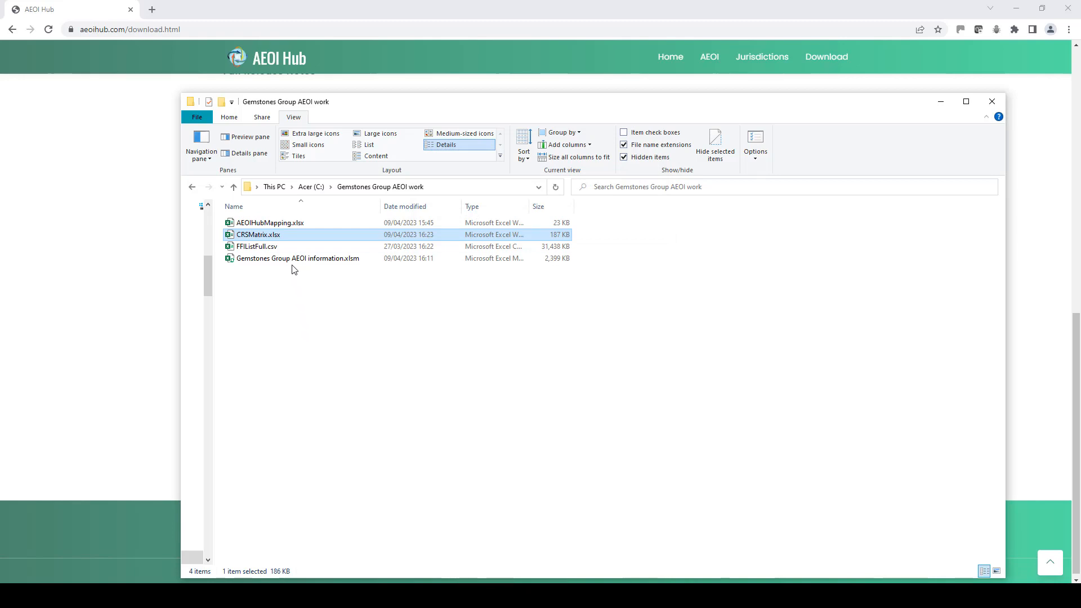
mouse_move(295, 257)
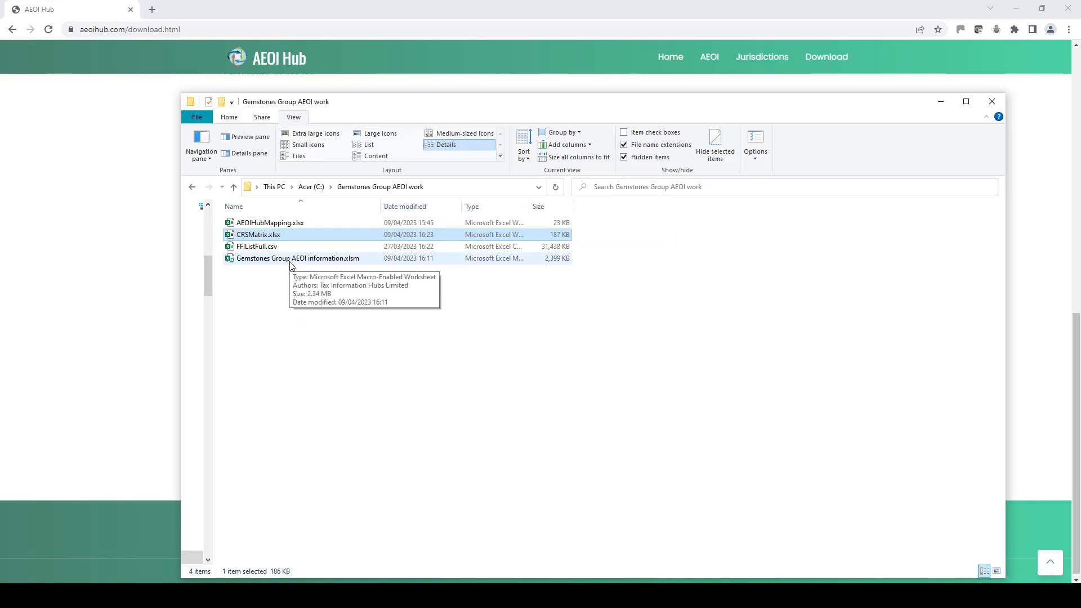
Step: Open the Gemstones Group AEOI information.xlsm workbook in Excel
double_click(295, 258)
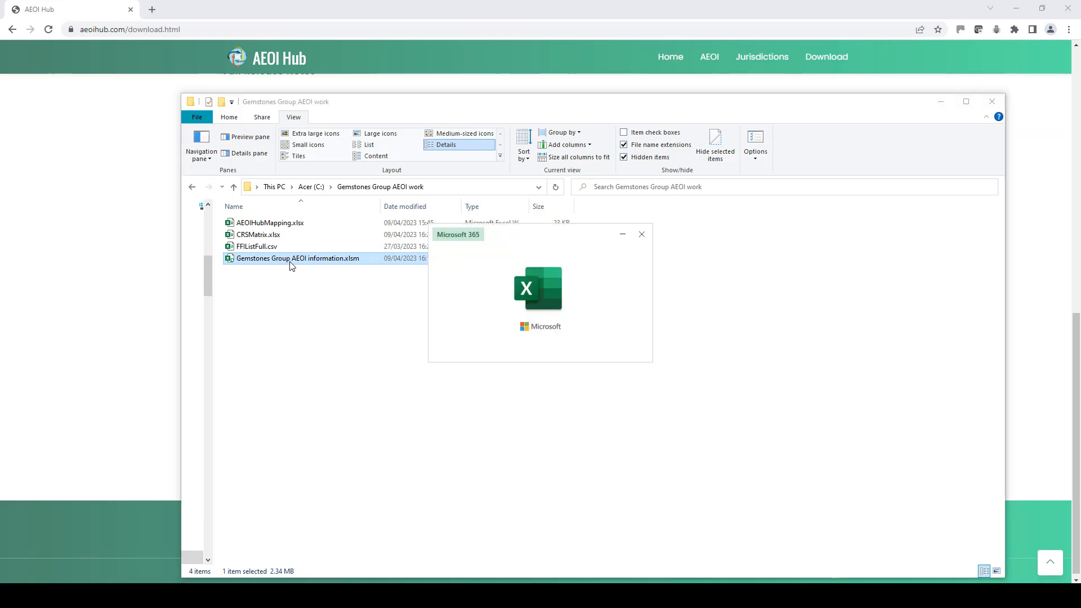
double_click(297, 258)
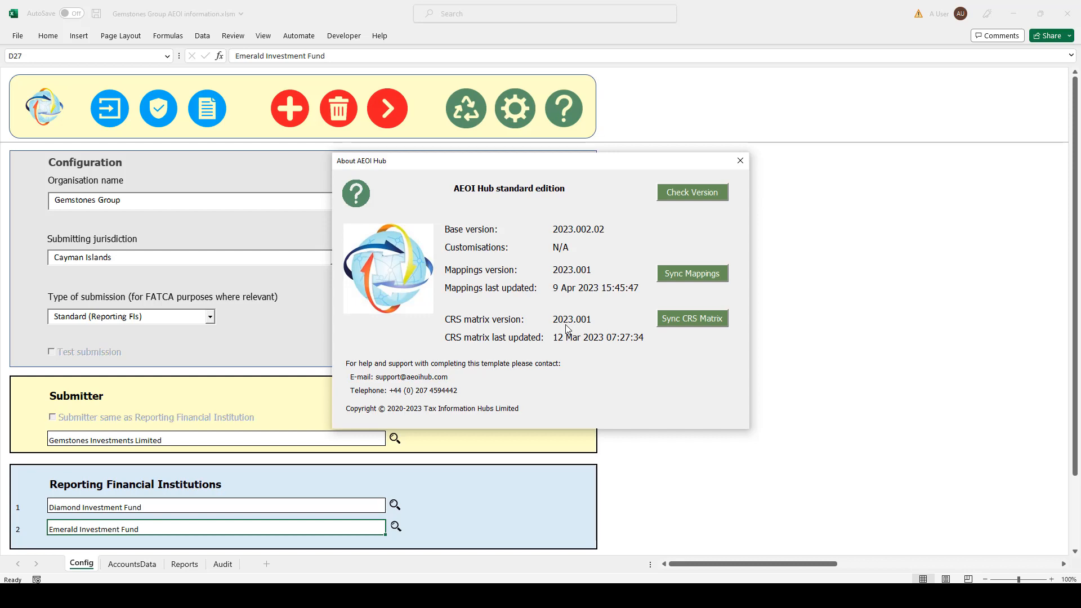
mouse_move(589, 329)
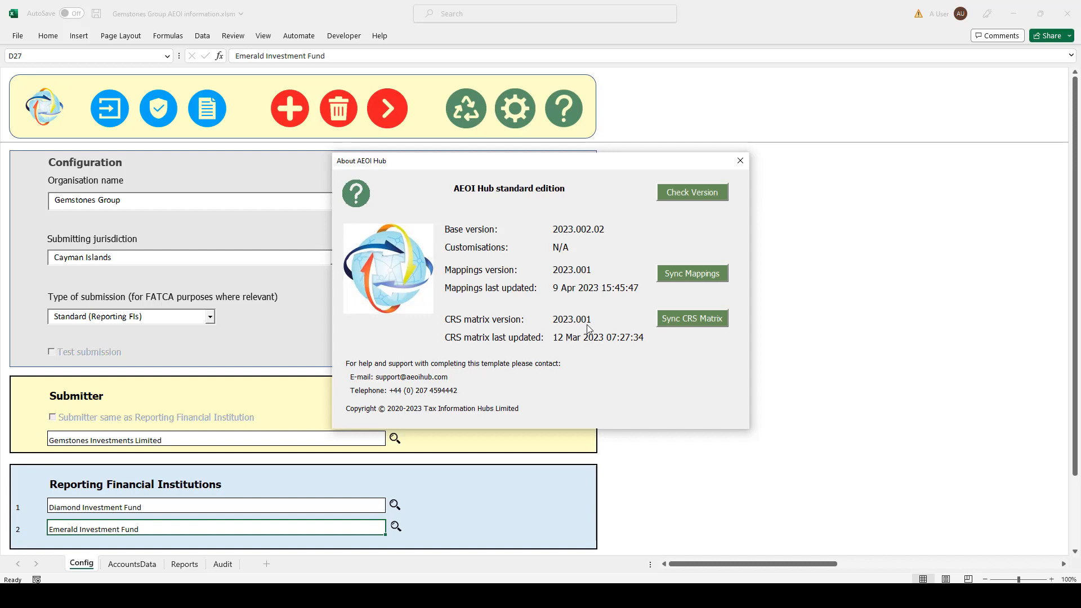
mouse_move(692, 317)
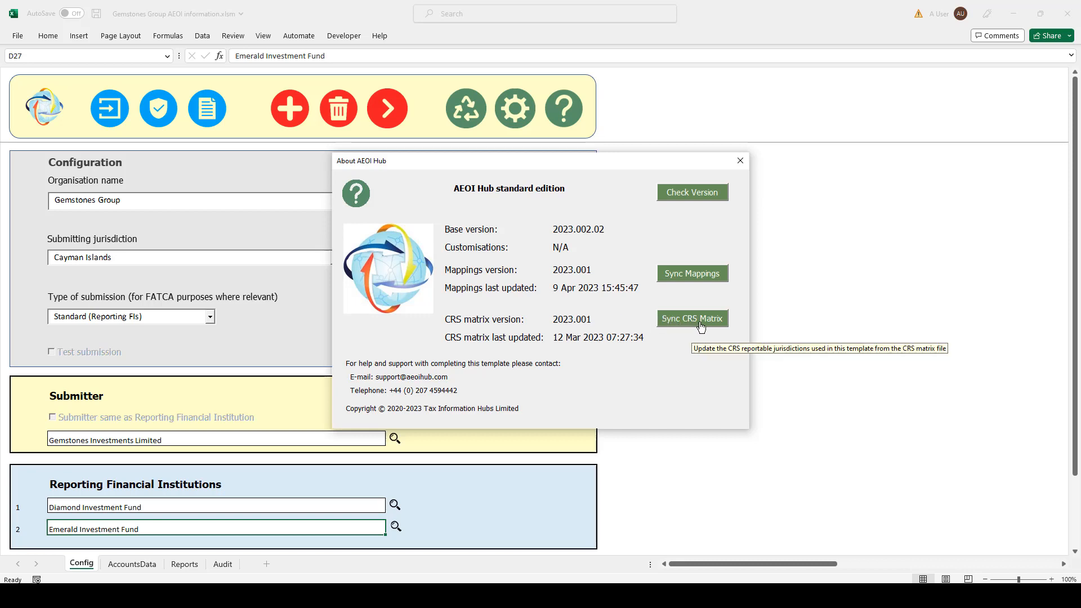
Step: Sync the CRS matrix to version 2023.002, acknowledge completion, and close the About AEOI Hub window
left_click(691, 317)
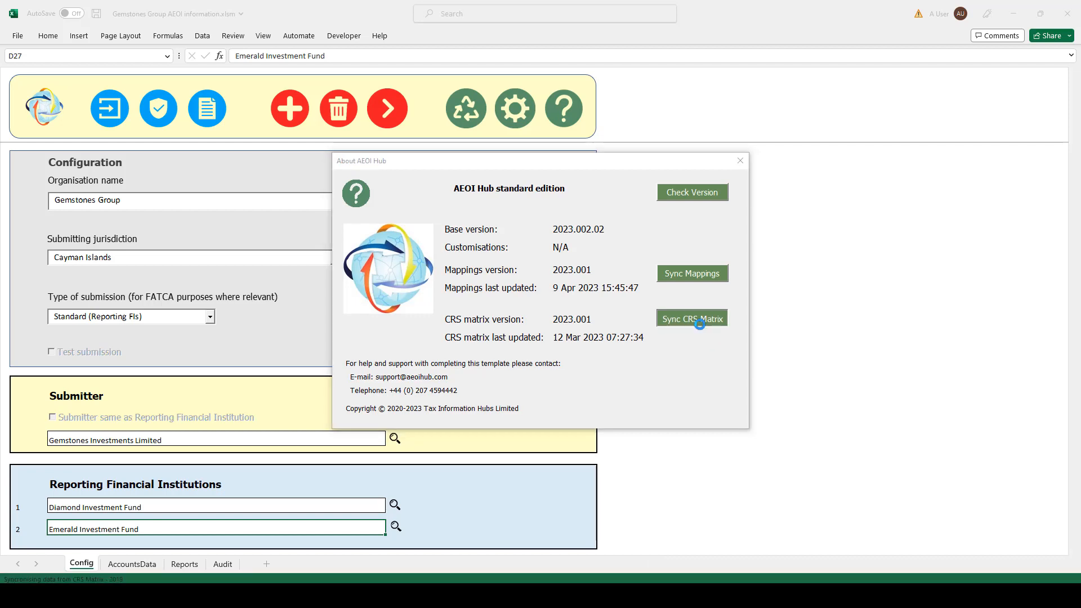
left_click(692, 318)
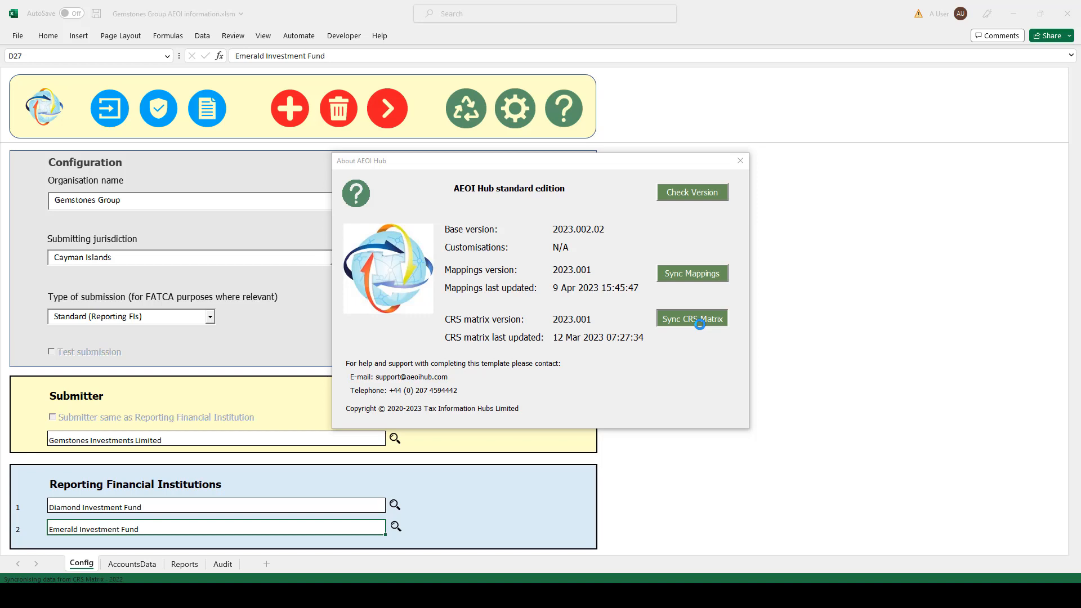
left_click(691, 318)
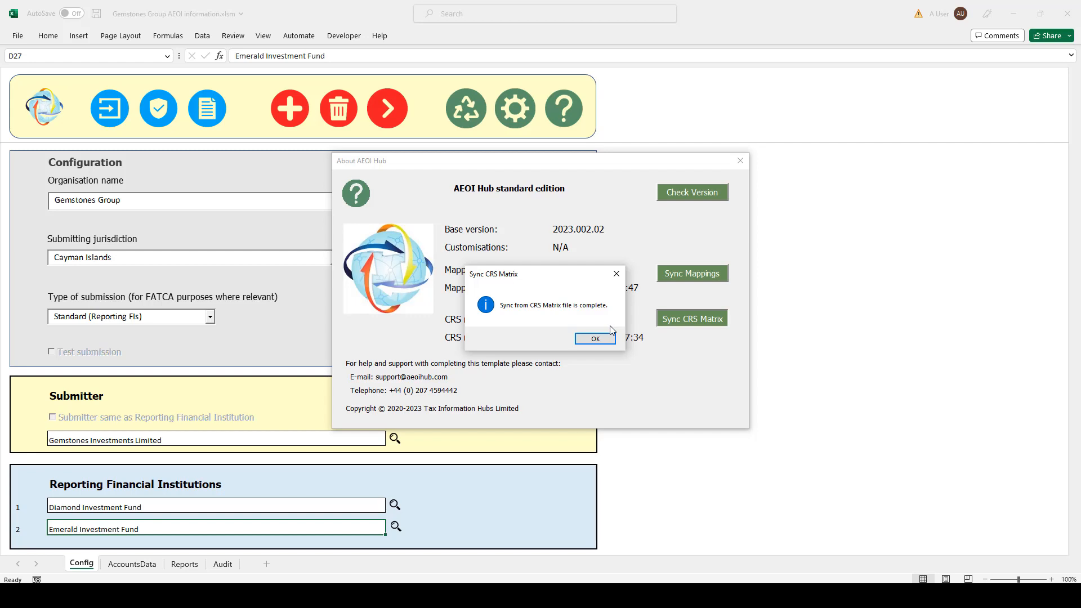
mouse_move(605, 336)
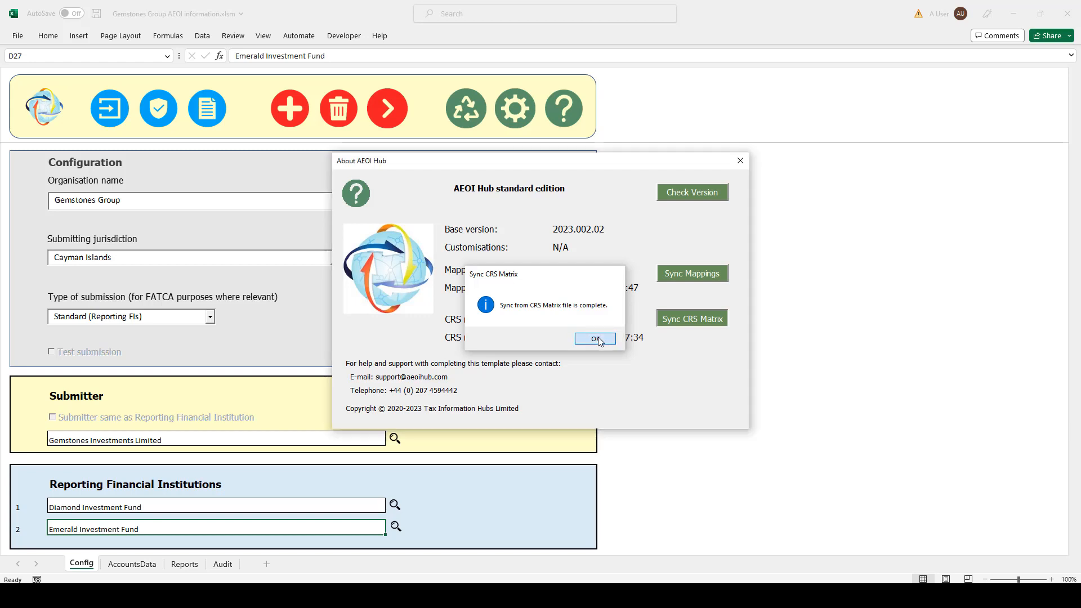
left_click(594, 339)
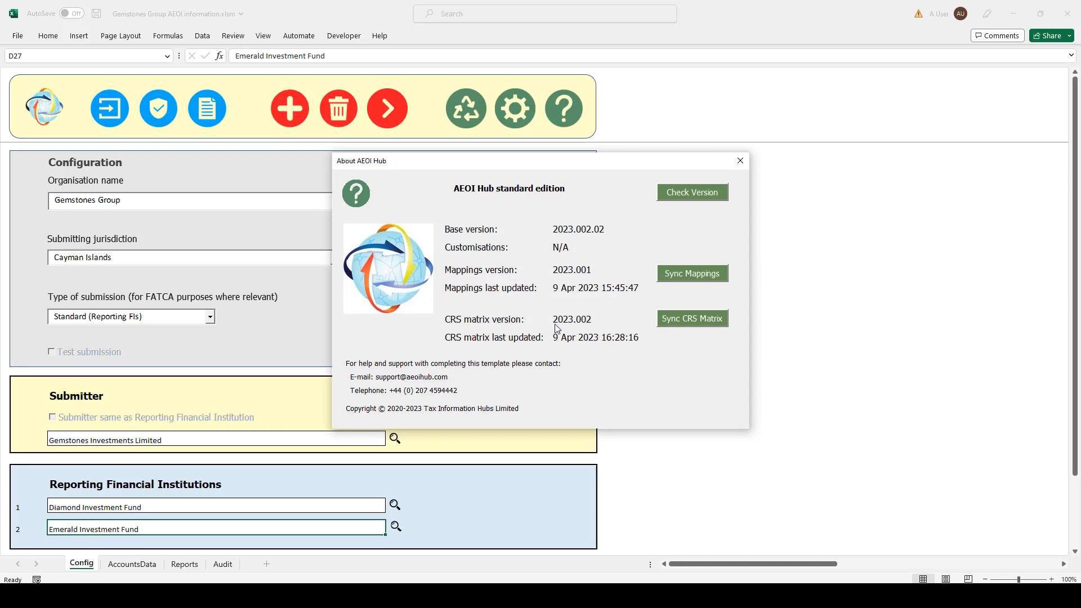
mouse_move(561, 329)
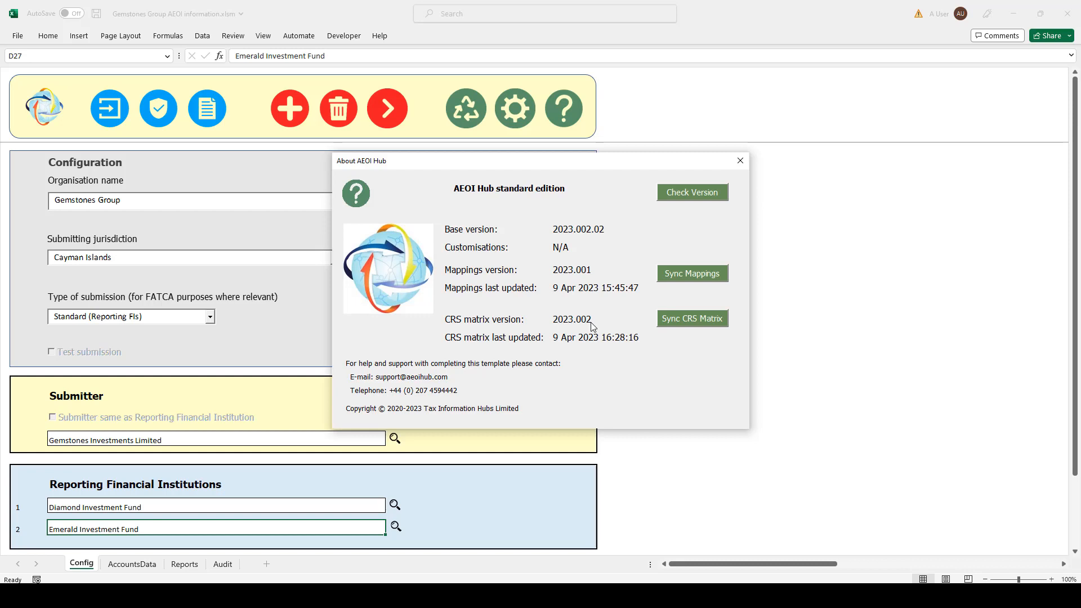
left_click(739, 160)
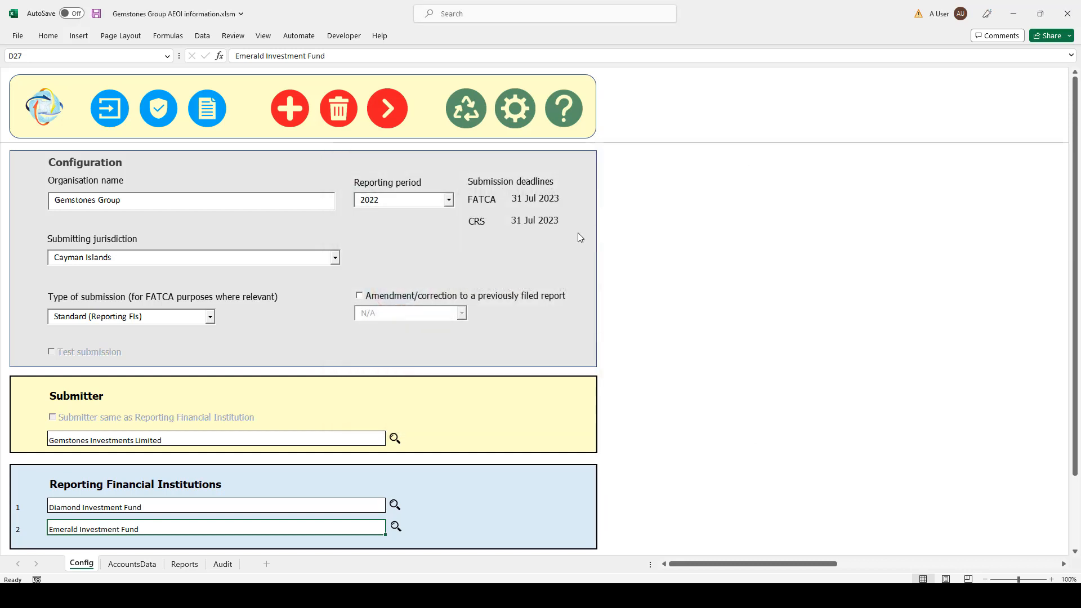
mouse_move(223, 564)
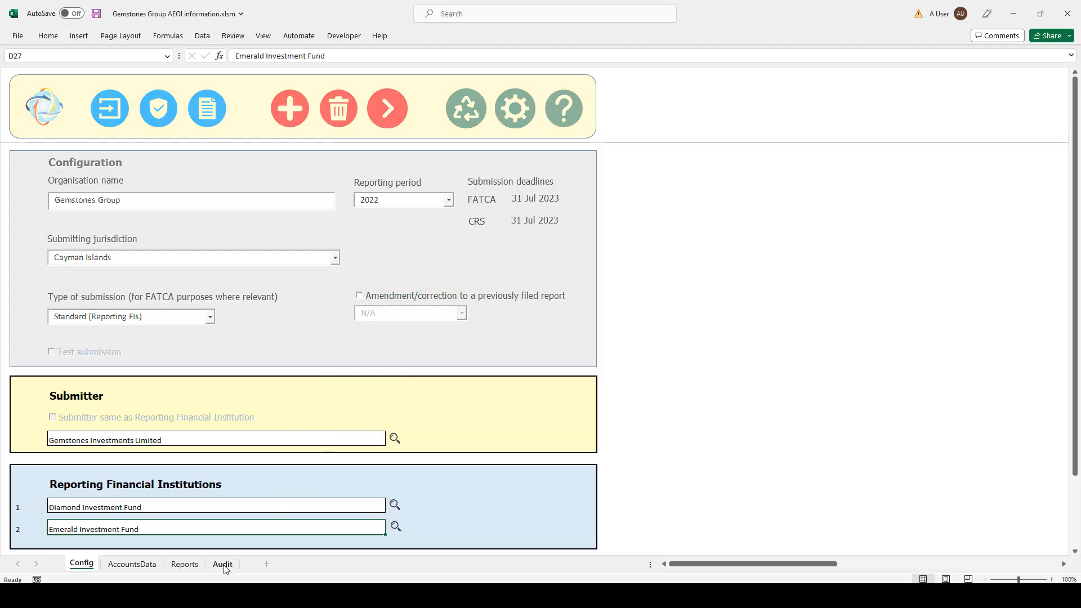
Step: Check the Audit sheet's newest entry (CRS Matrix 2023.001 to 2023.002), then return to AccountsData
left_click(221, 564)
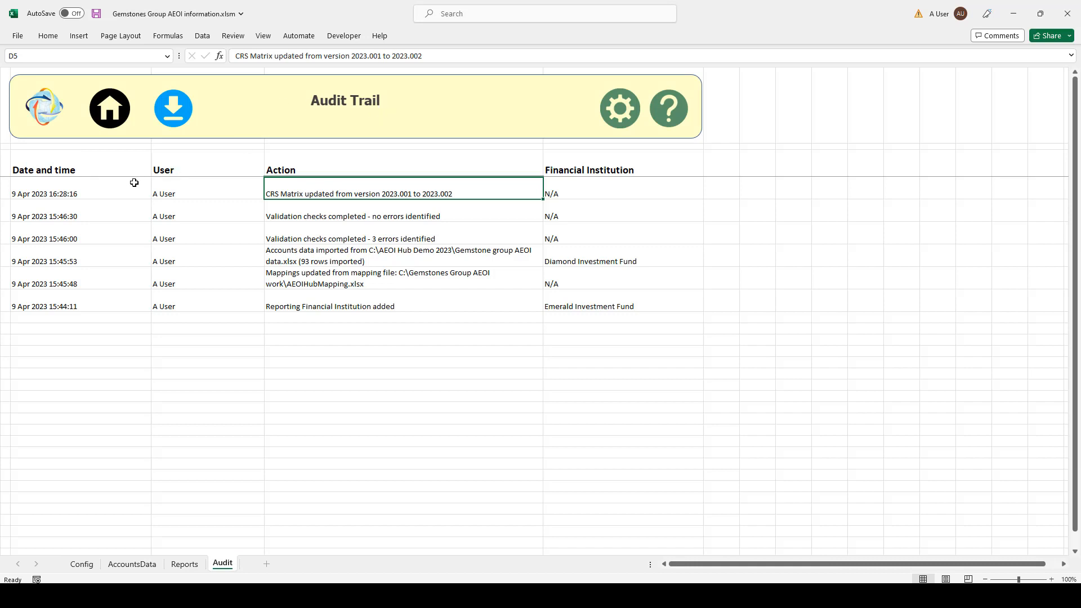
mouse_move(340, 201)
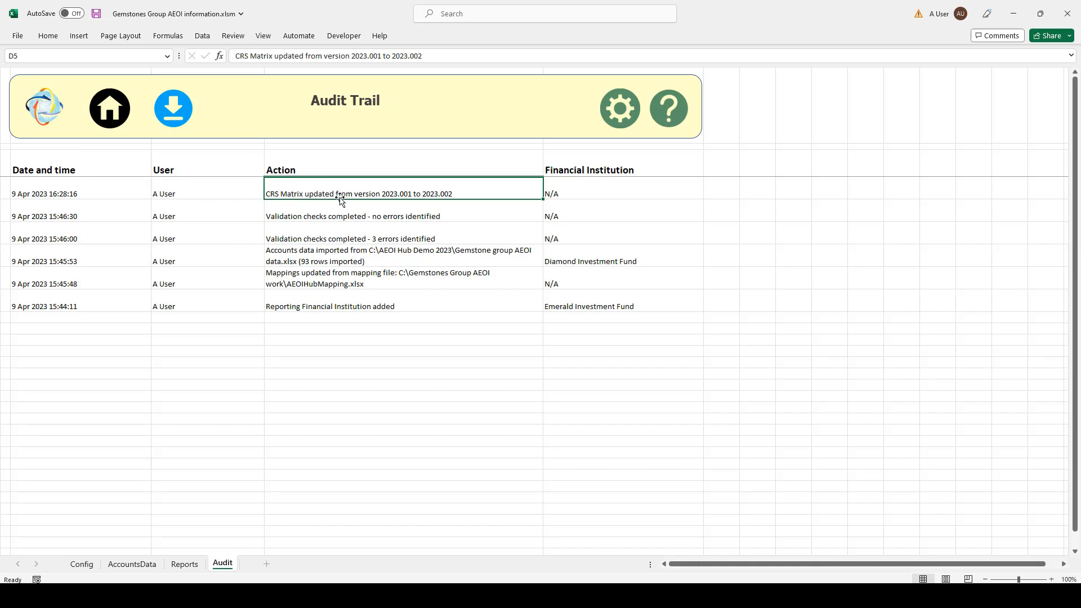
mouse_move(444, 202)
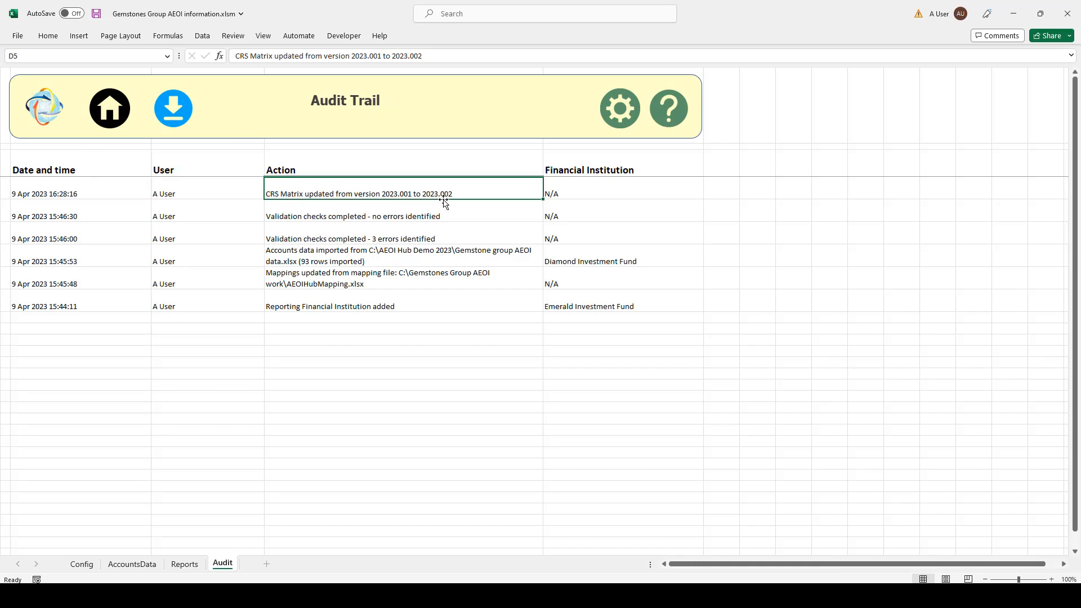
mouse_move(129, 371)
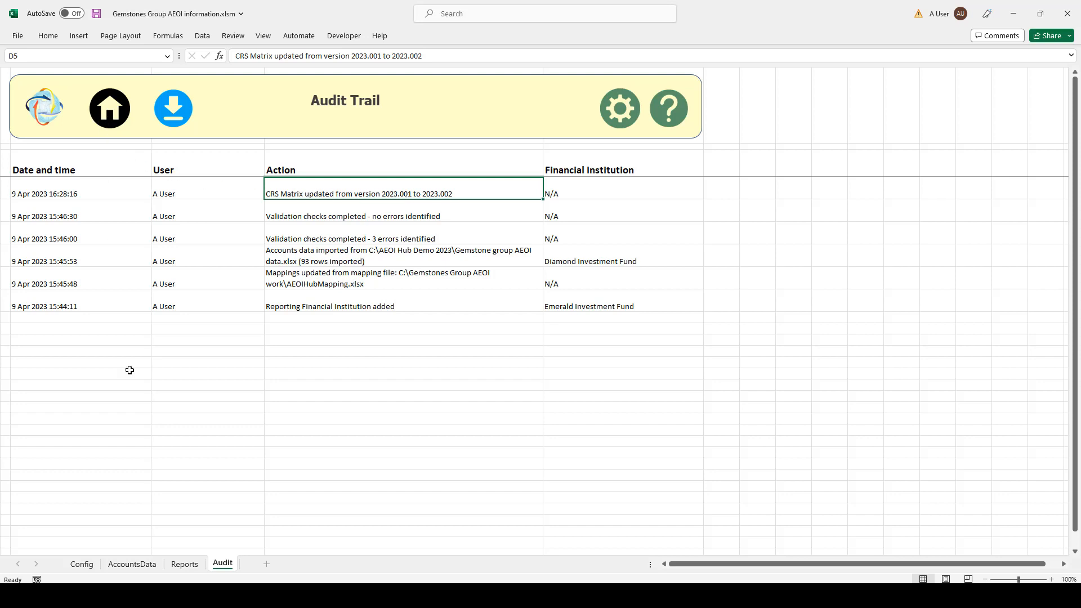
left_click(132, 564)
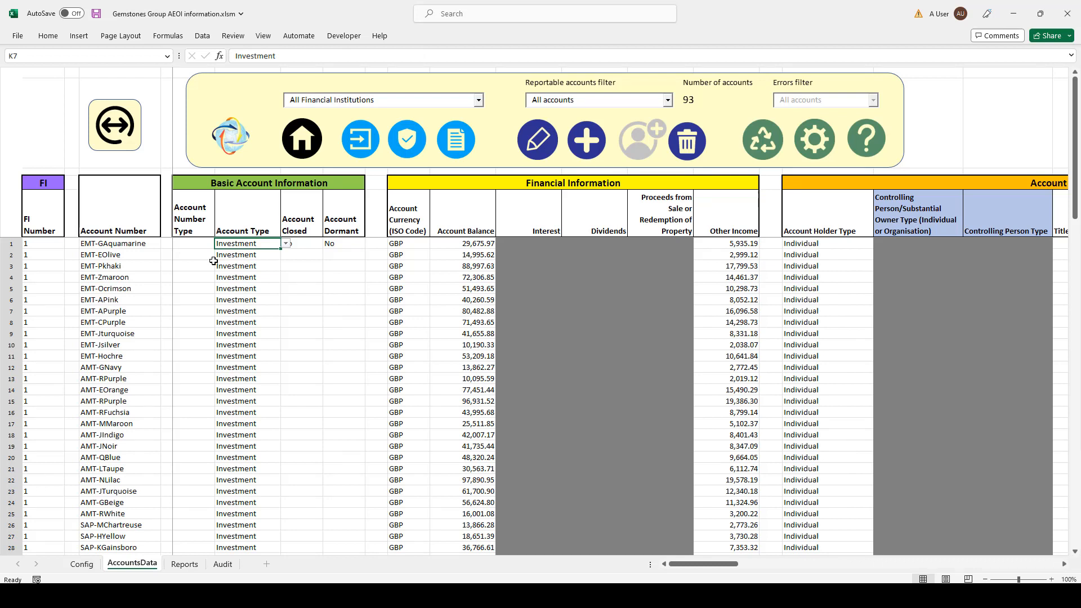
mouse_move(563, 265)
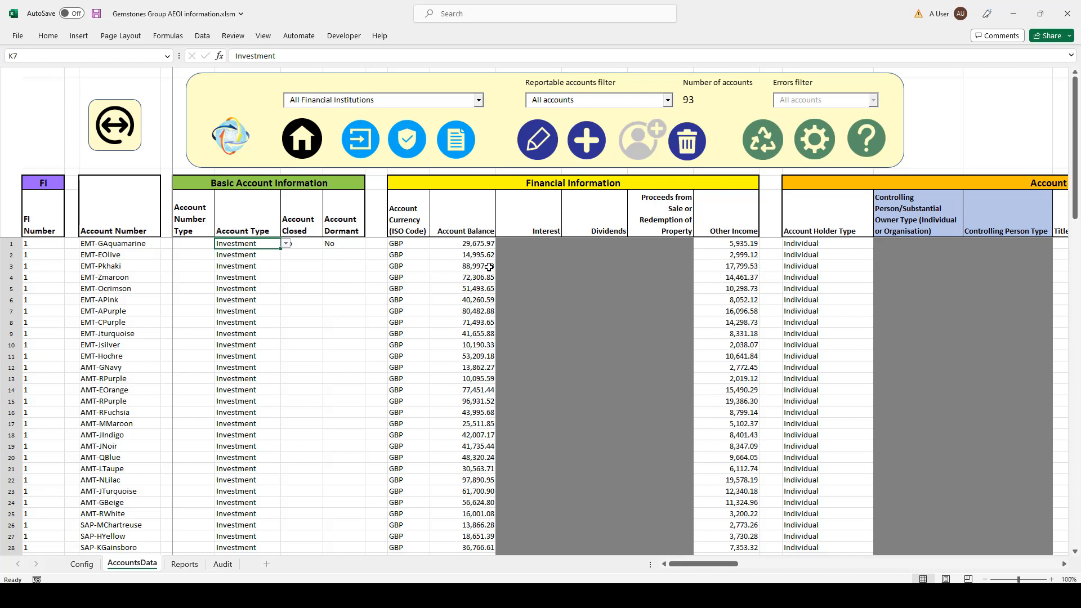
mouse_move(495, 255)
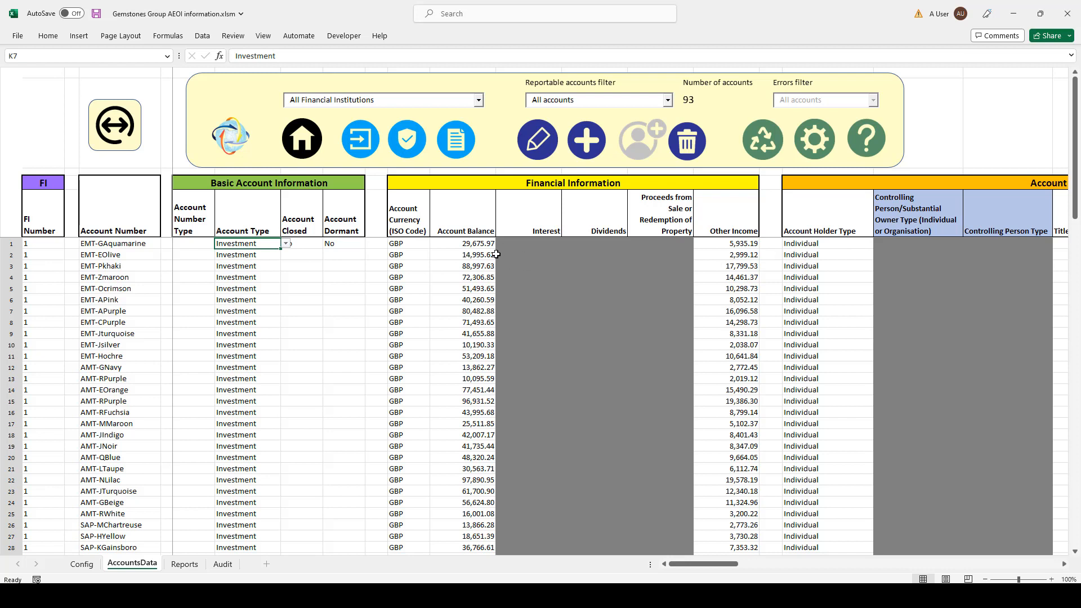
mouse_move(506, 238)
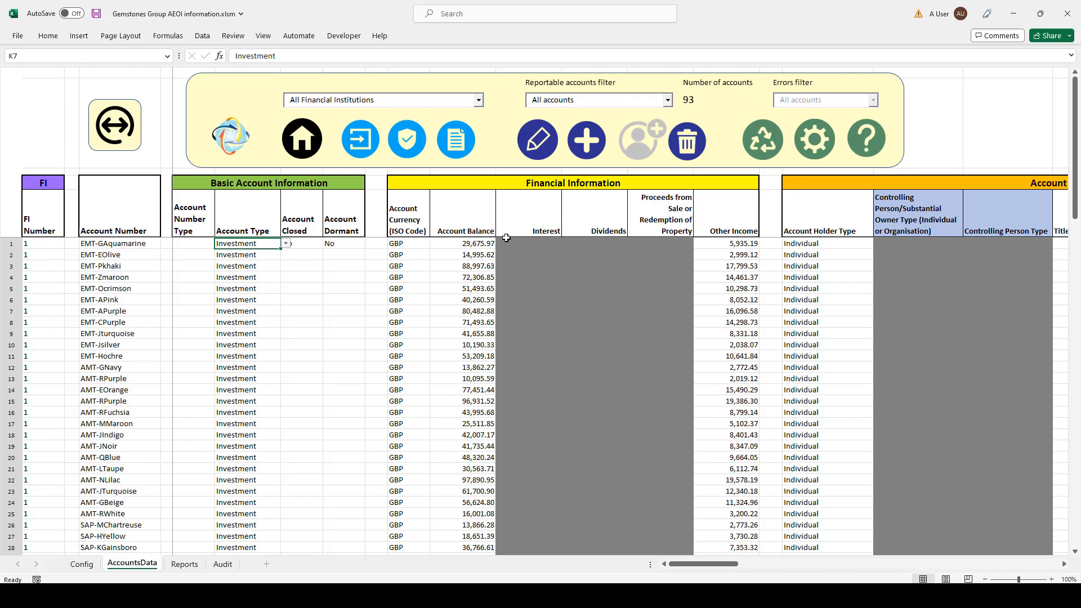
mouse_move(364, 252)
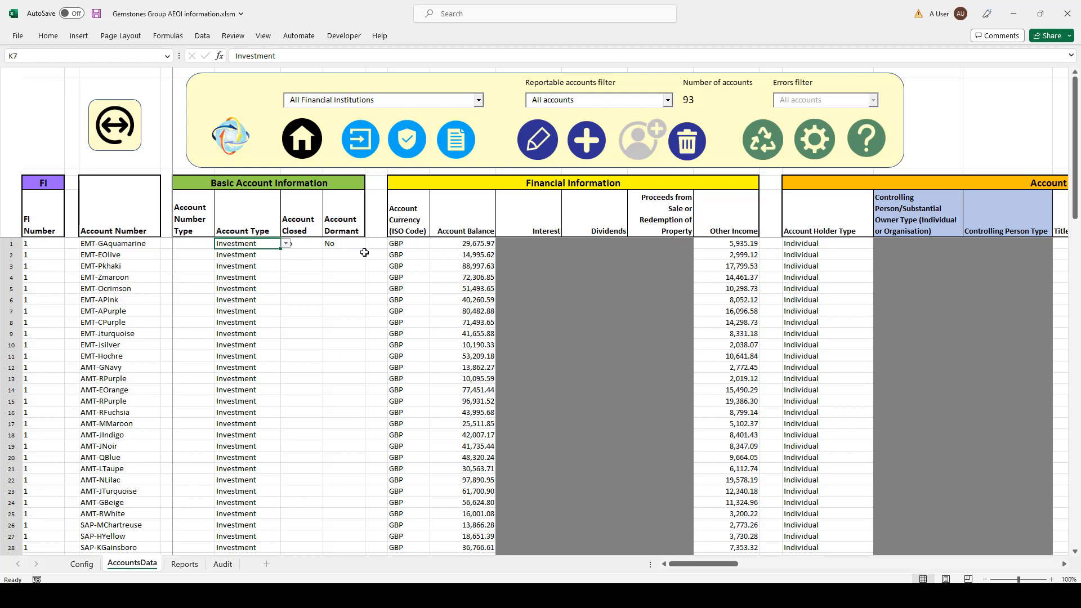
mouse_move(413, 252)
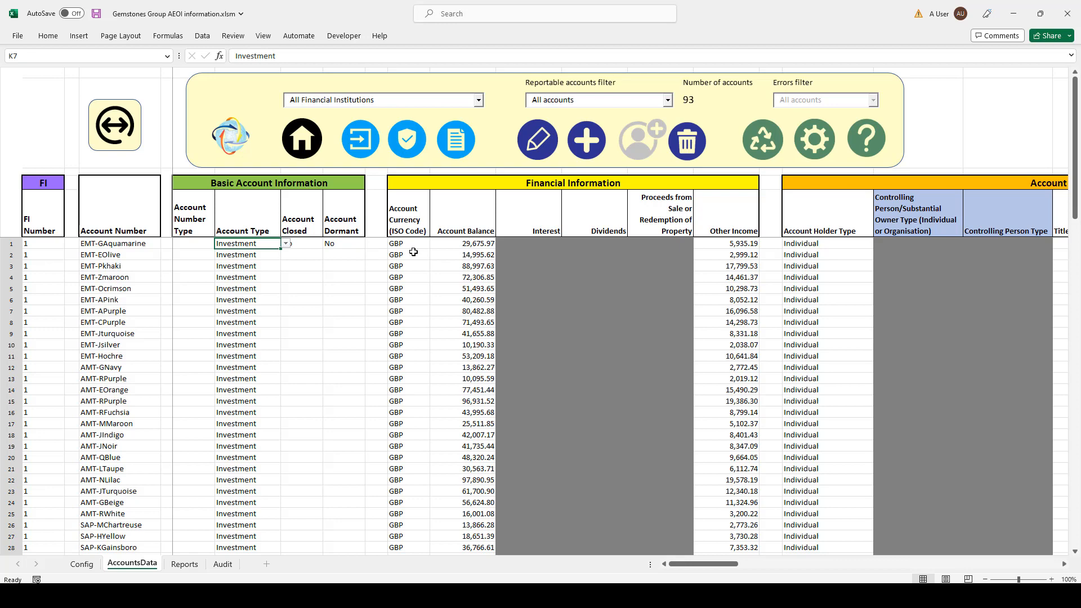
mouse_move(538, 141)
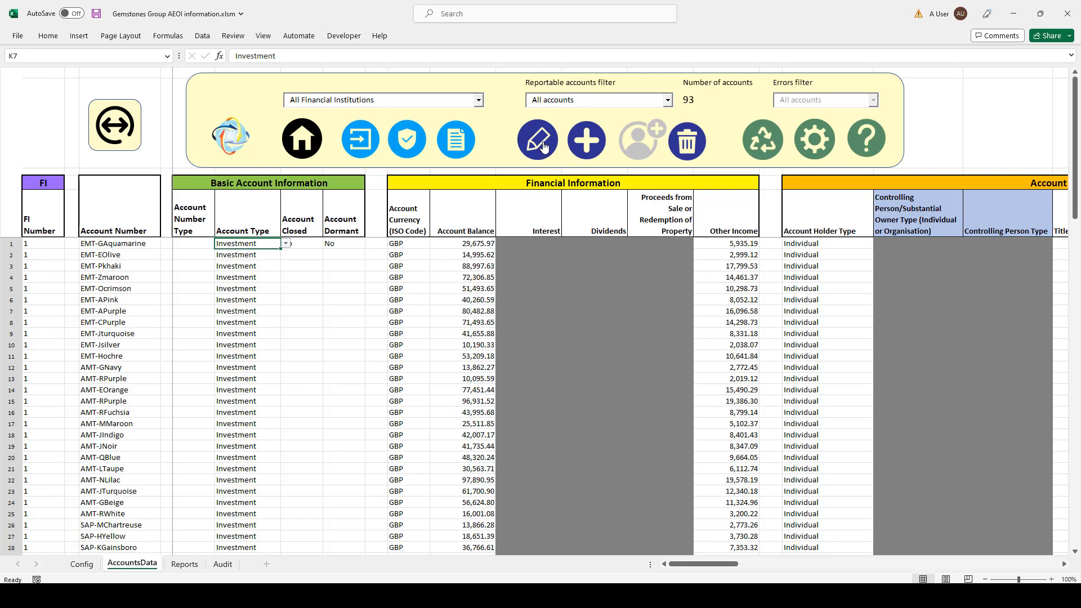
Step: Open EMT-GAquamarine's Account Details on the Tax Information tab showing Moldova, CRS reportable
left_click(537, 139)
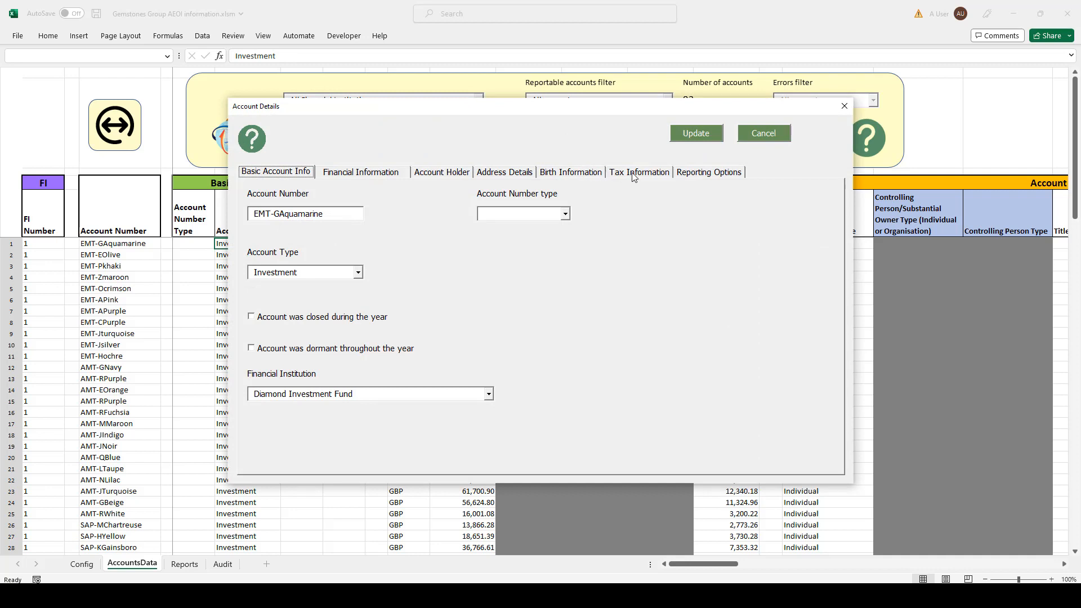
left_click(639, 172)
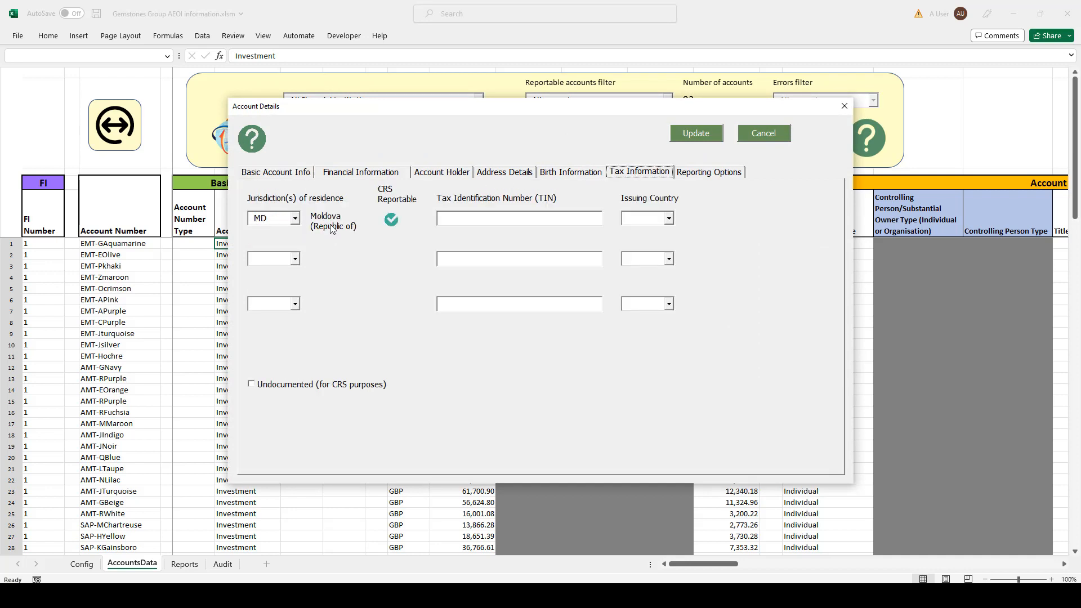
mouse_move(348, 233)
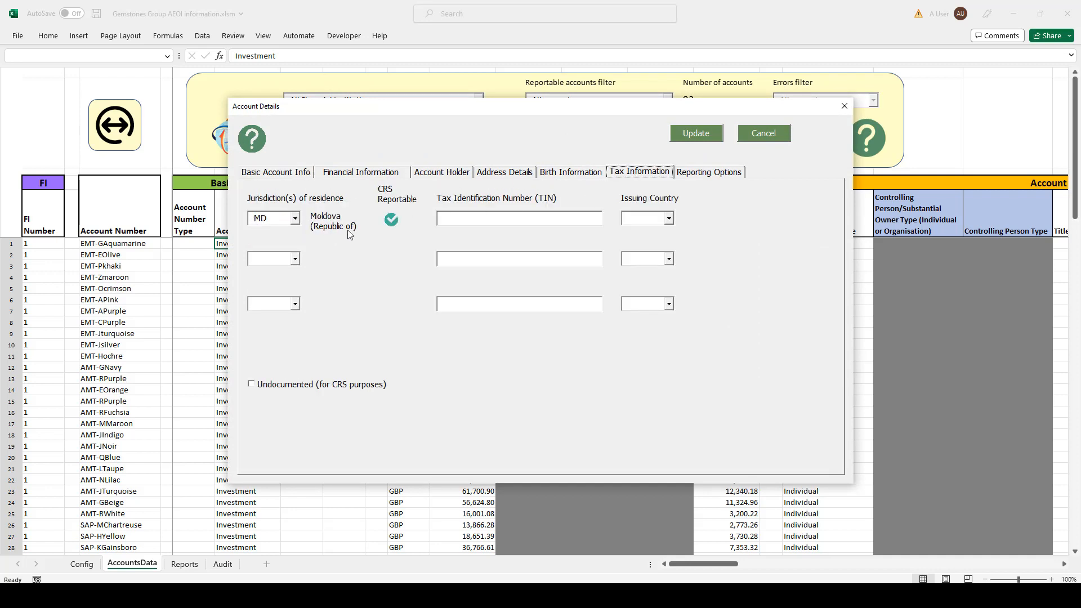
mouse_move(400, 214)
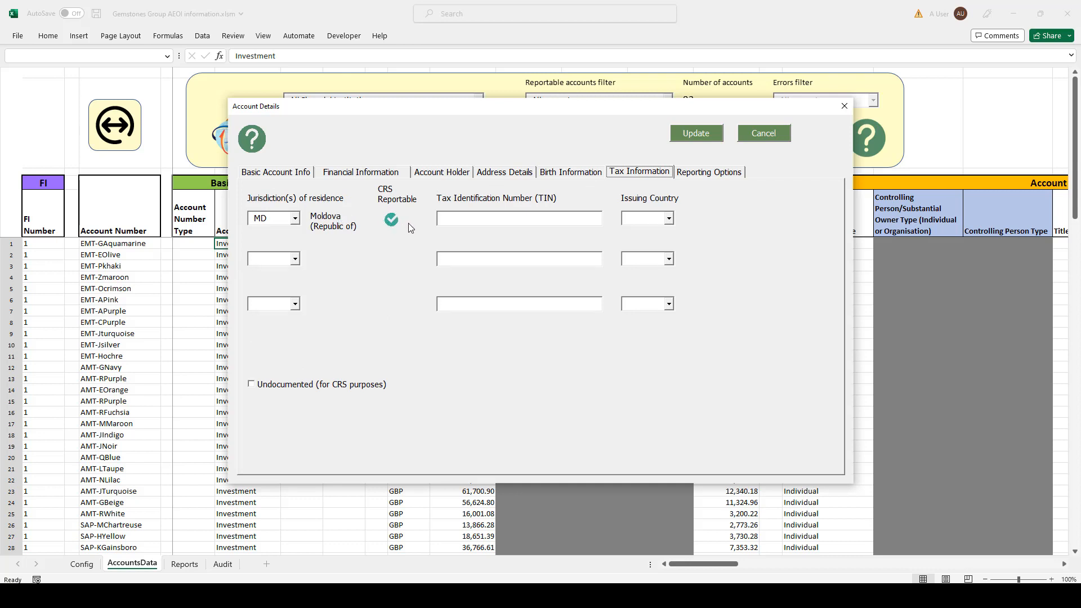
mouse_move(740, 172)
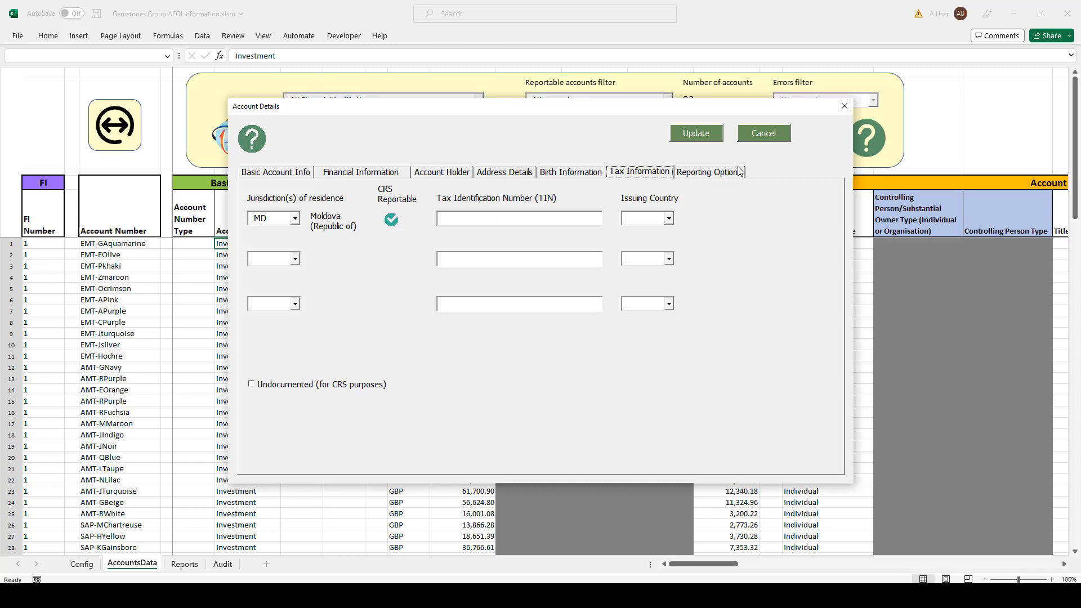